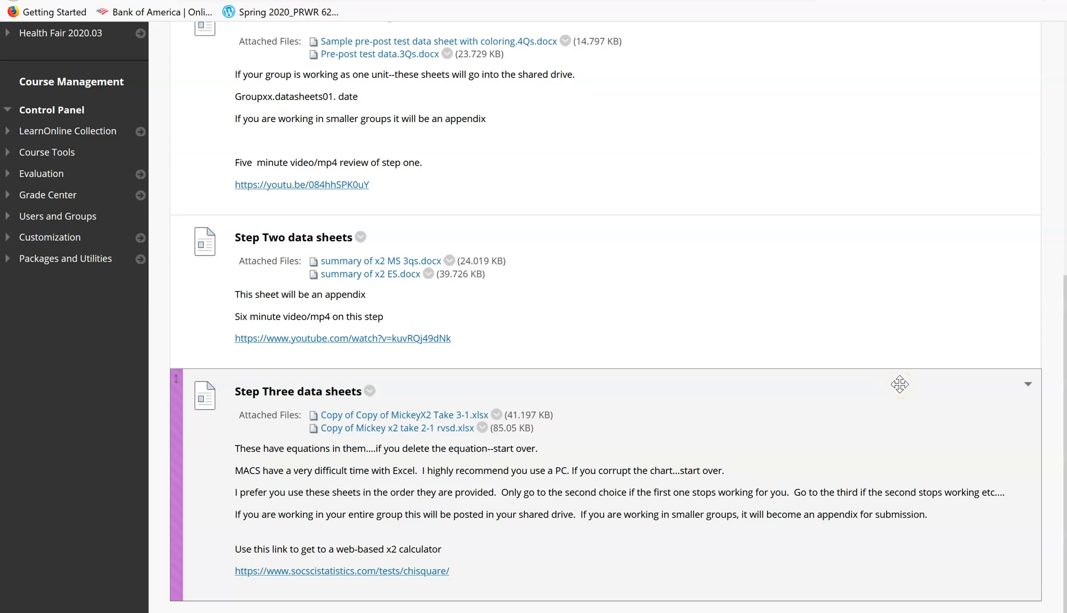
mouse_move(882, 396)
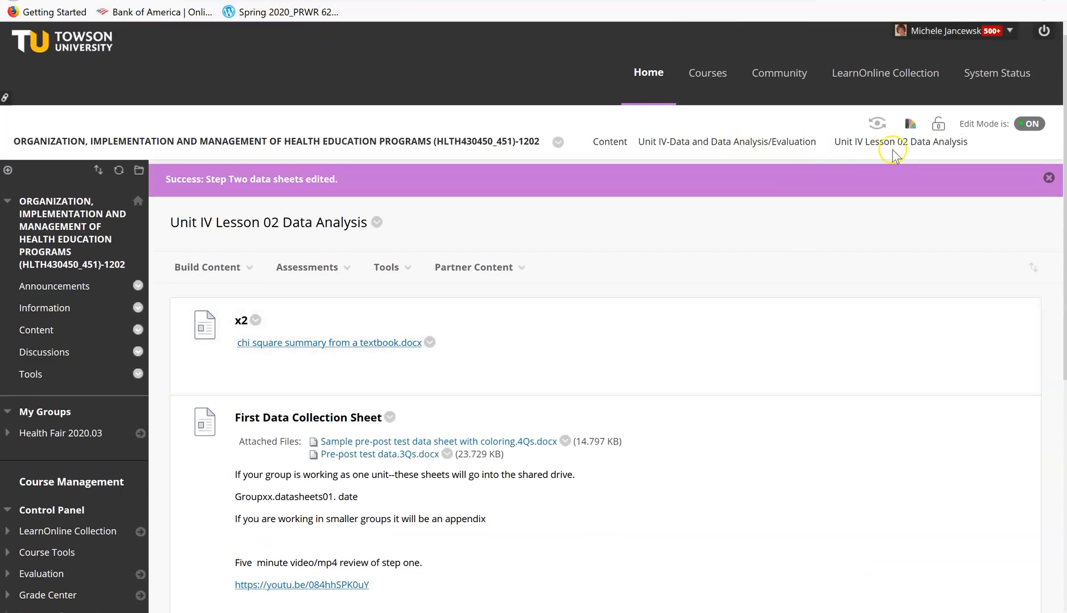
mouse_move(891, 195)
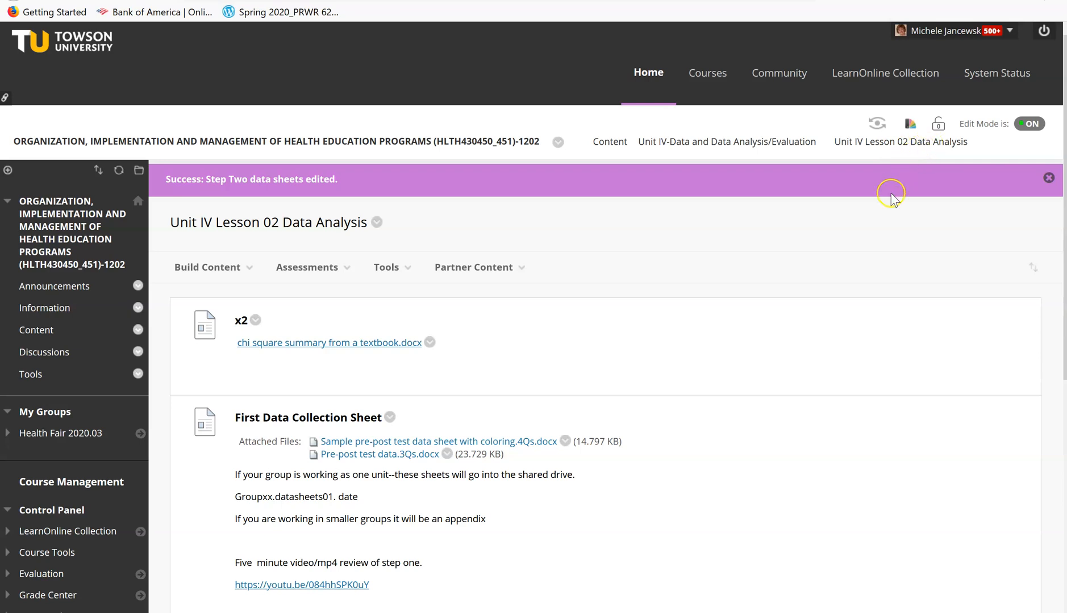
- Enable editing on the downloaded chi-square workbook so Sheet10 is editable
scroll(down, 3)
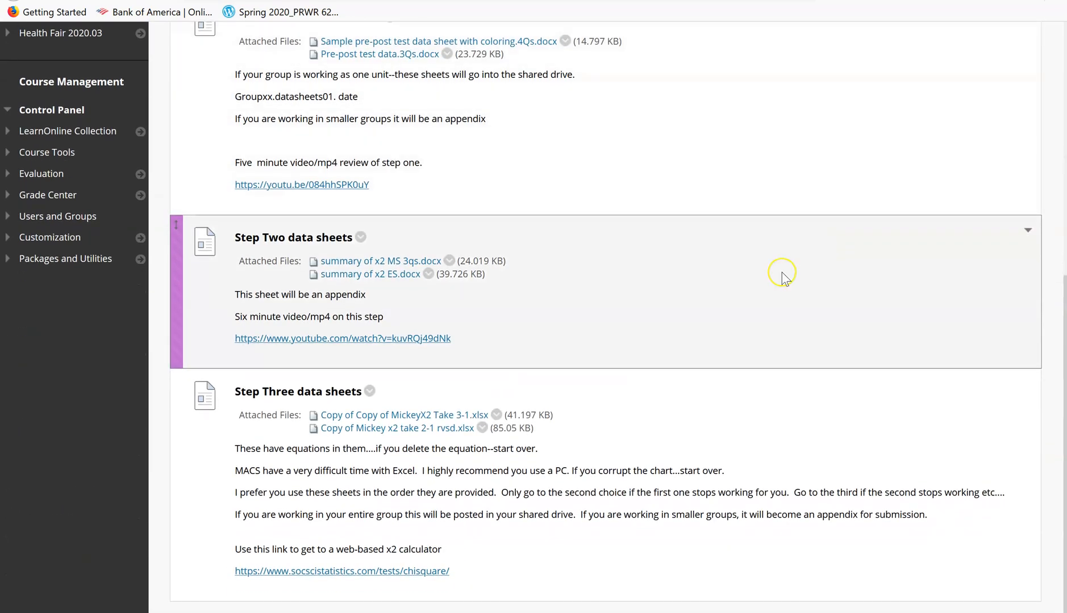
mouse_move(836, 397)
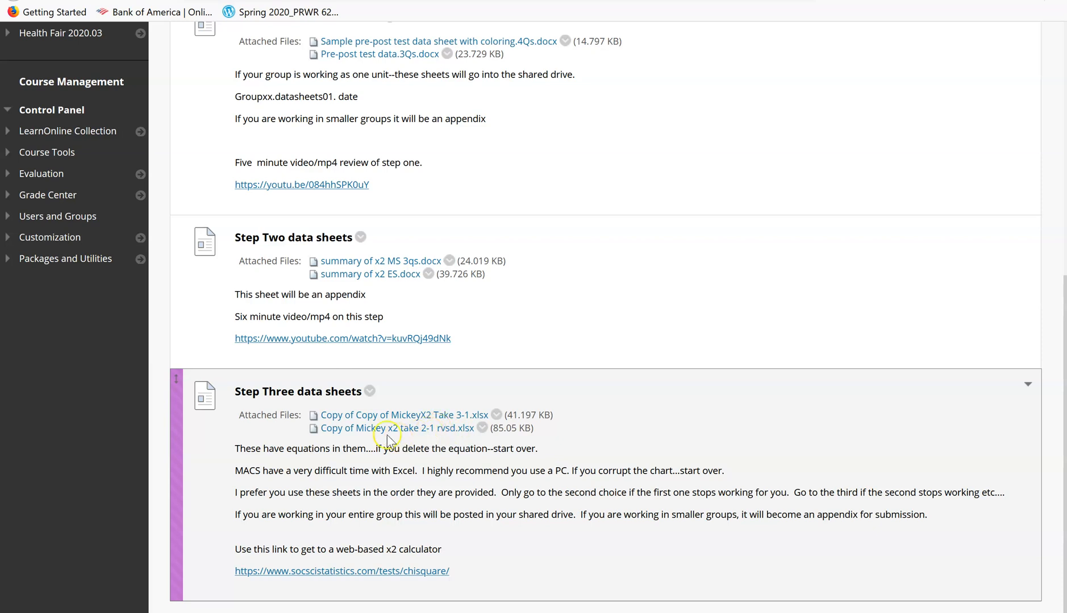
mouse_move(367, 436)
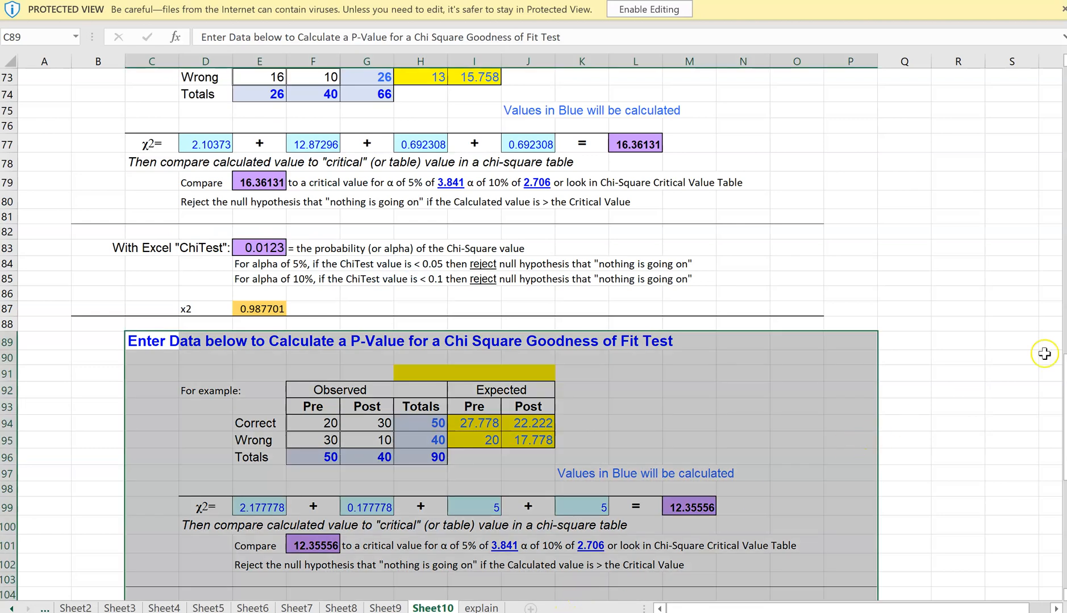
scroll(down, 3)
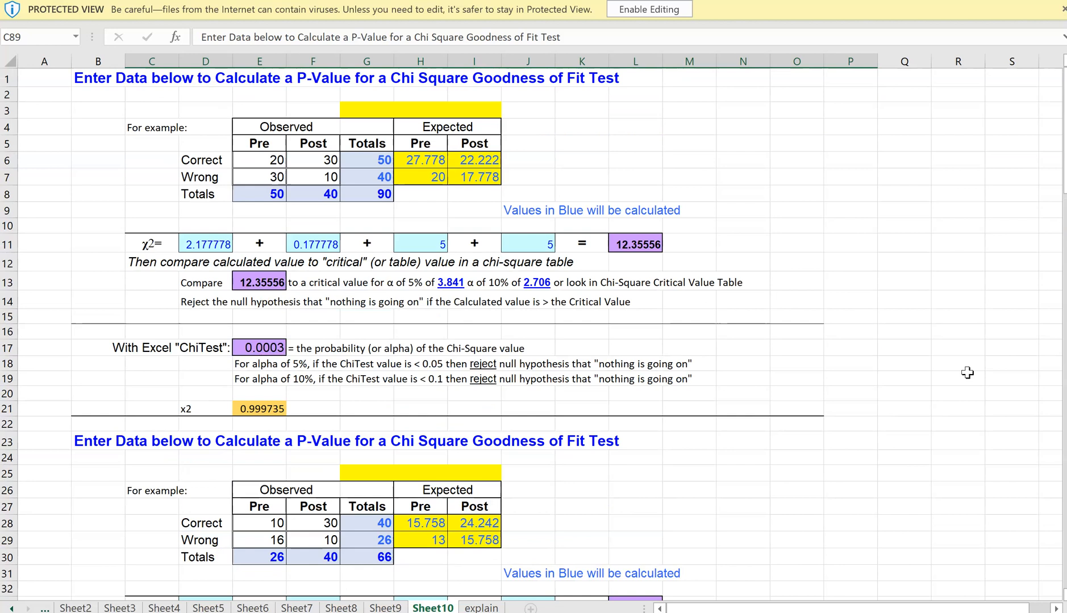
mouse_move(792, 95)
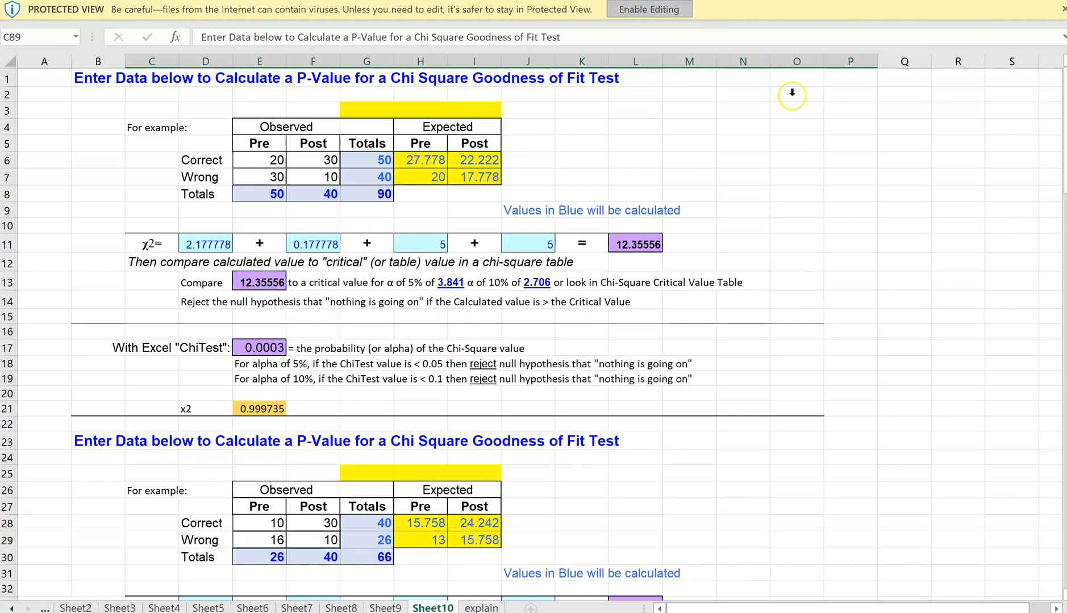
click(649, 8)
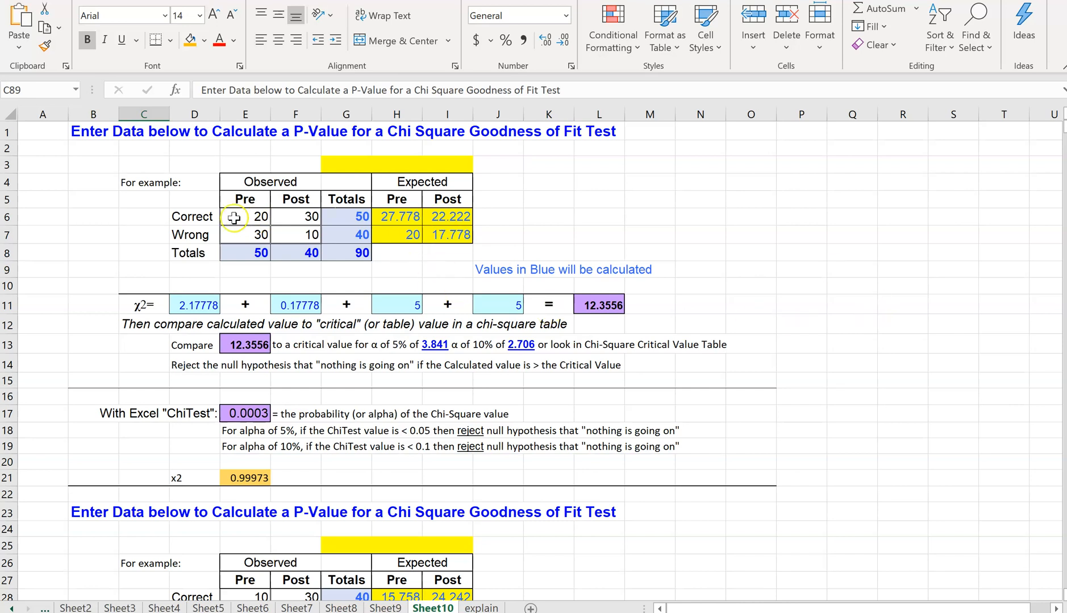
mouse_move(372, 199)
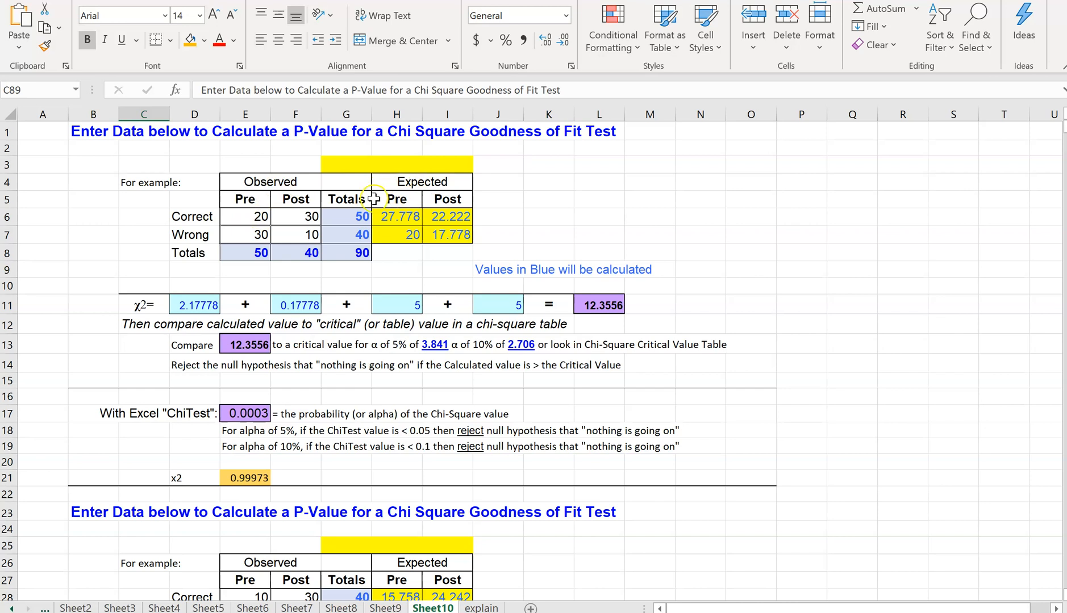
mouse_move(448, 237)
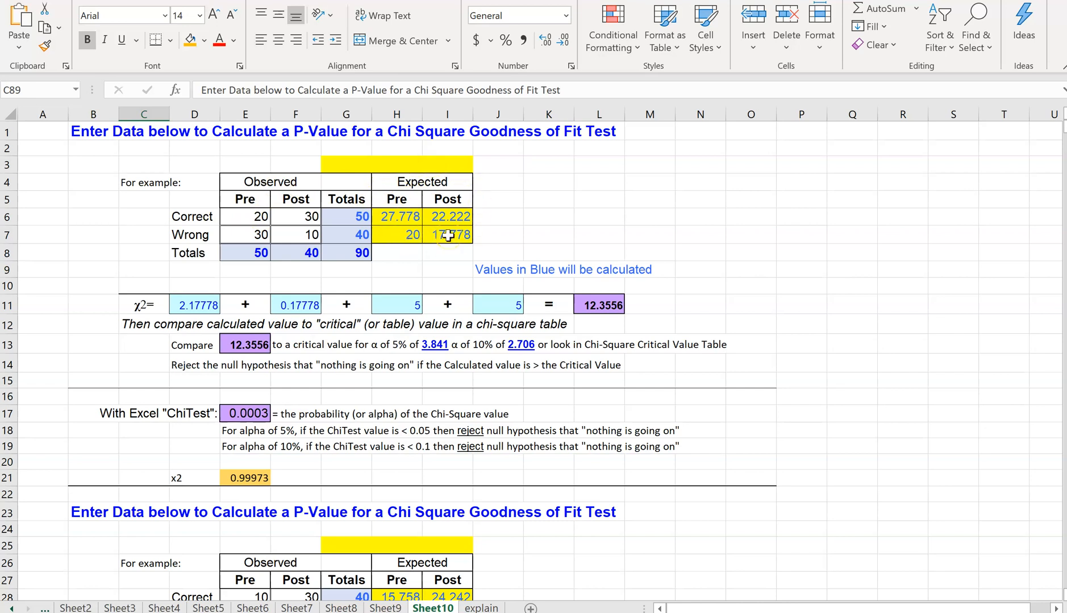
mouse_move(277, 279)
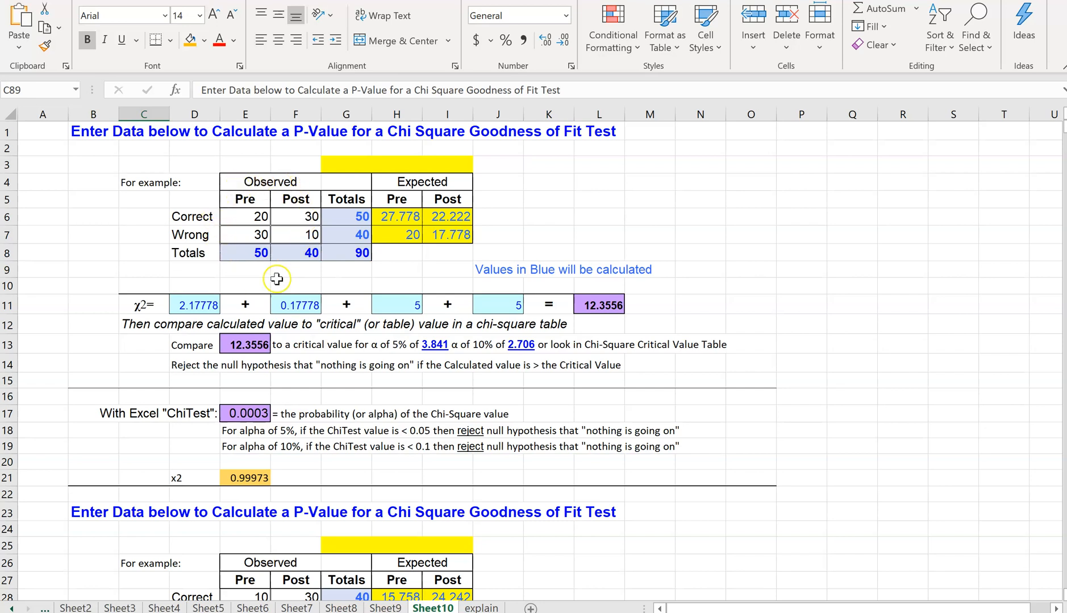
mouse_move(459, 235)
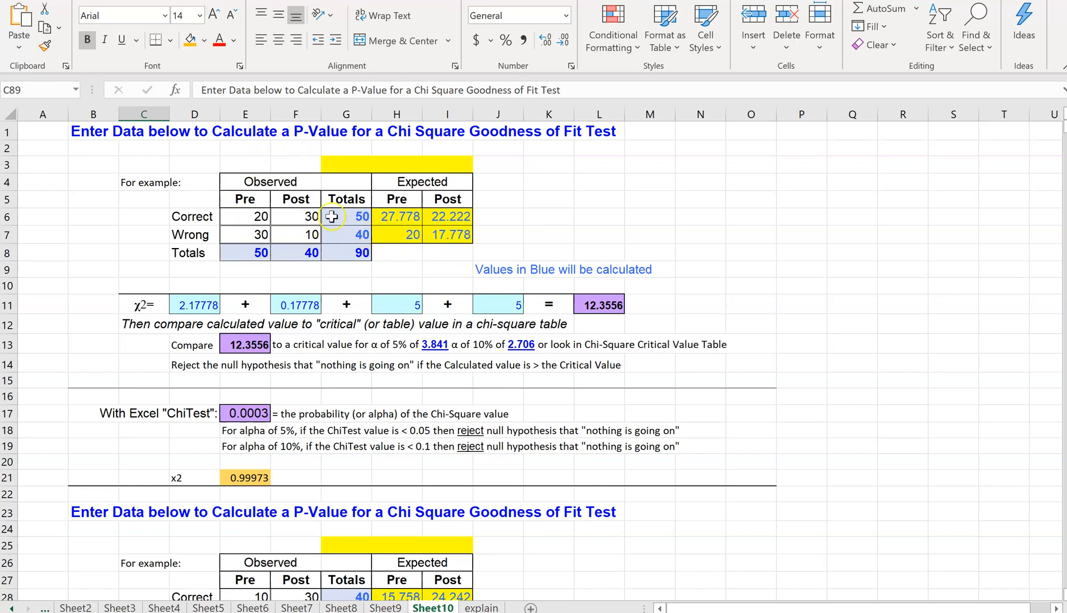
mouse_move(452, 190)
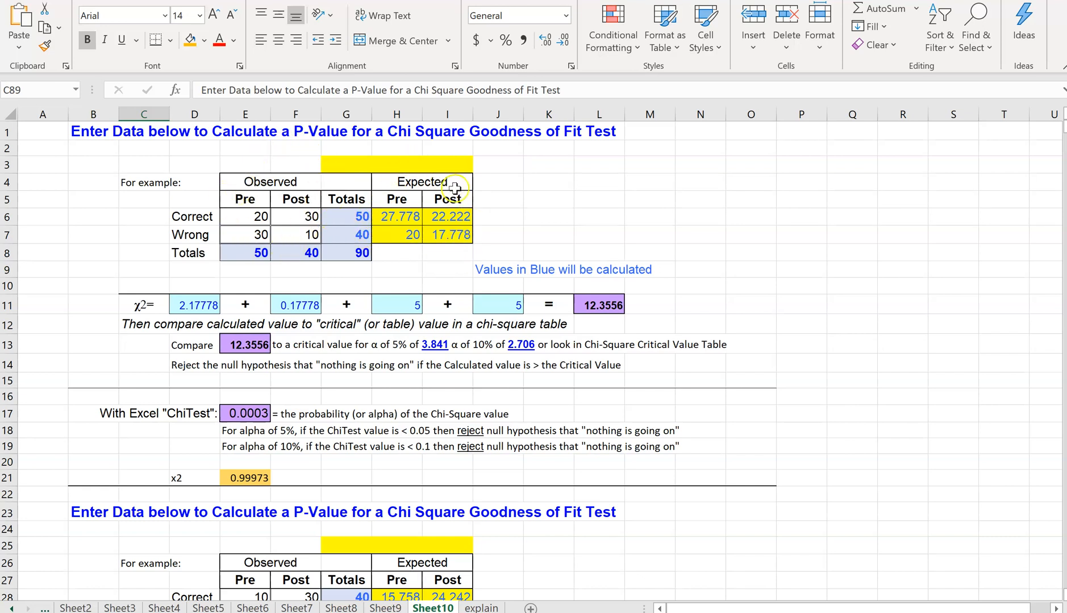
mouse_move(504, 194)
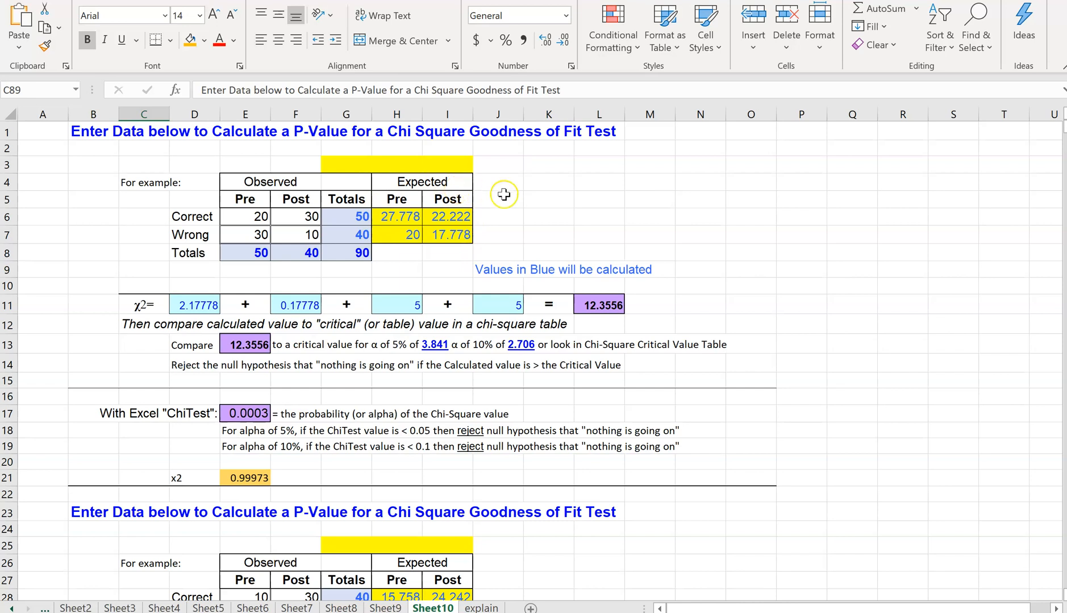
scroll(down, 3)
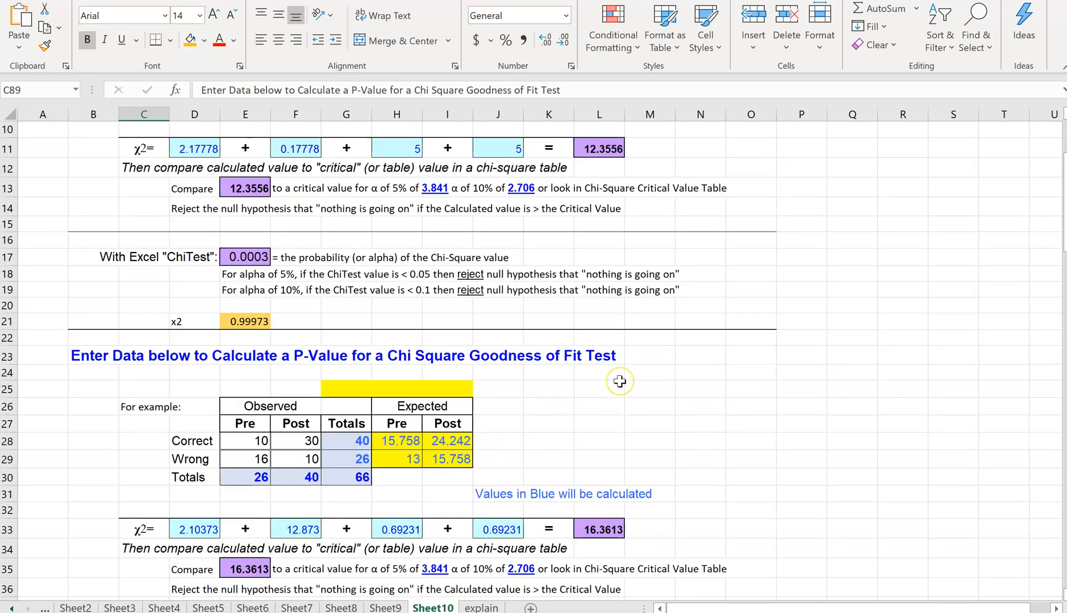
scroll(up, 3)
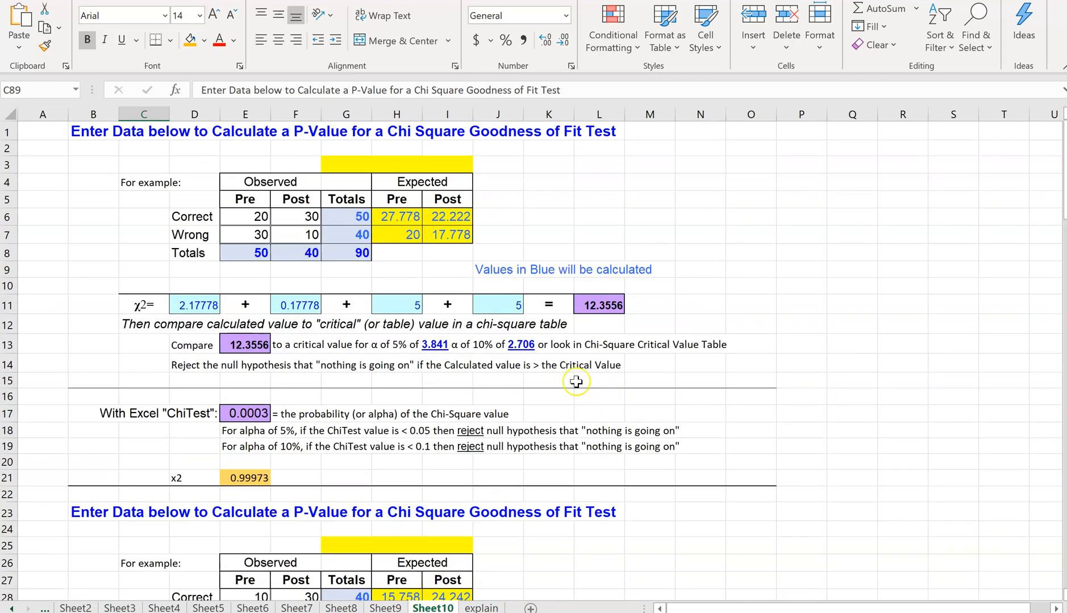
- Enter observed counts 22, 30, 10 and 5, giving chi-square 3.06427 and ChiTest 0.1153
click(244, 217)
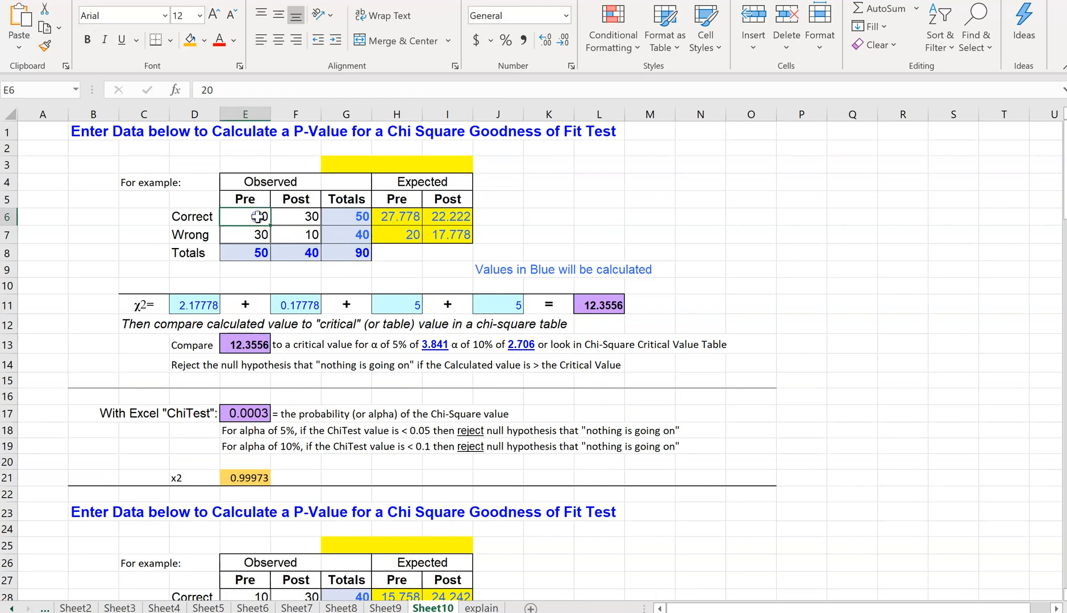
text(22)
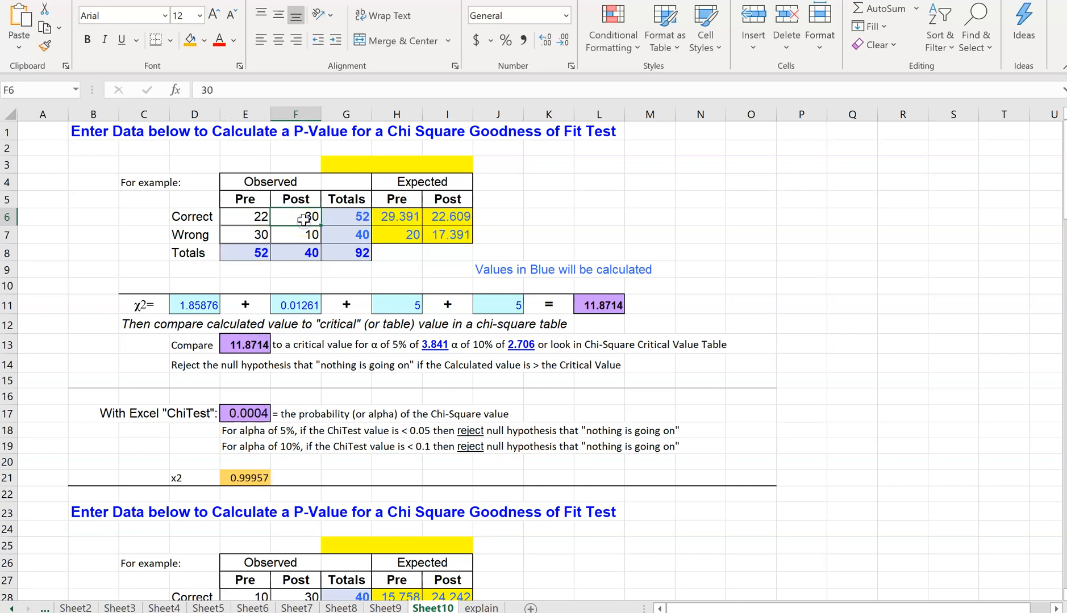
text(3)
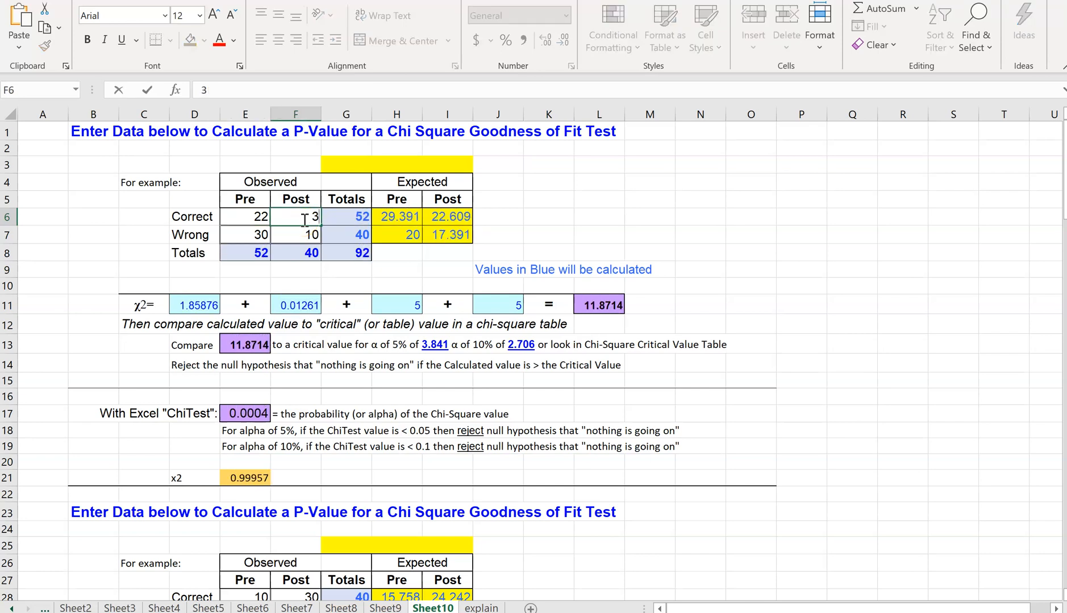
key(Enter)
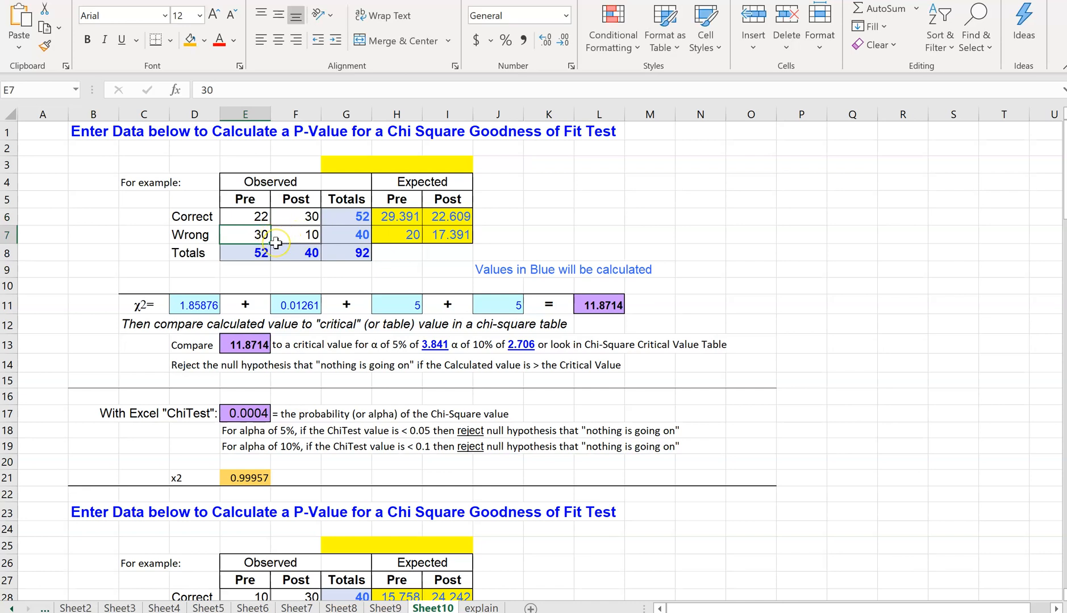
text(10)
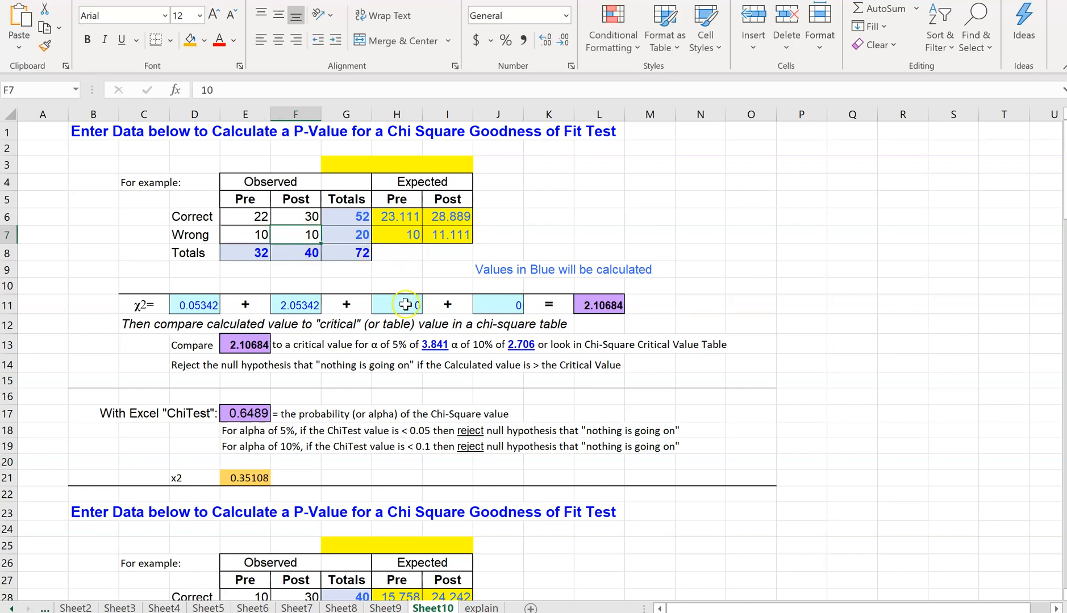
text(5)
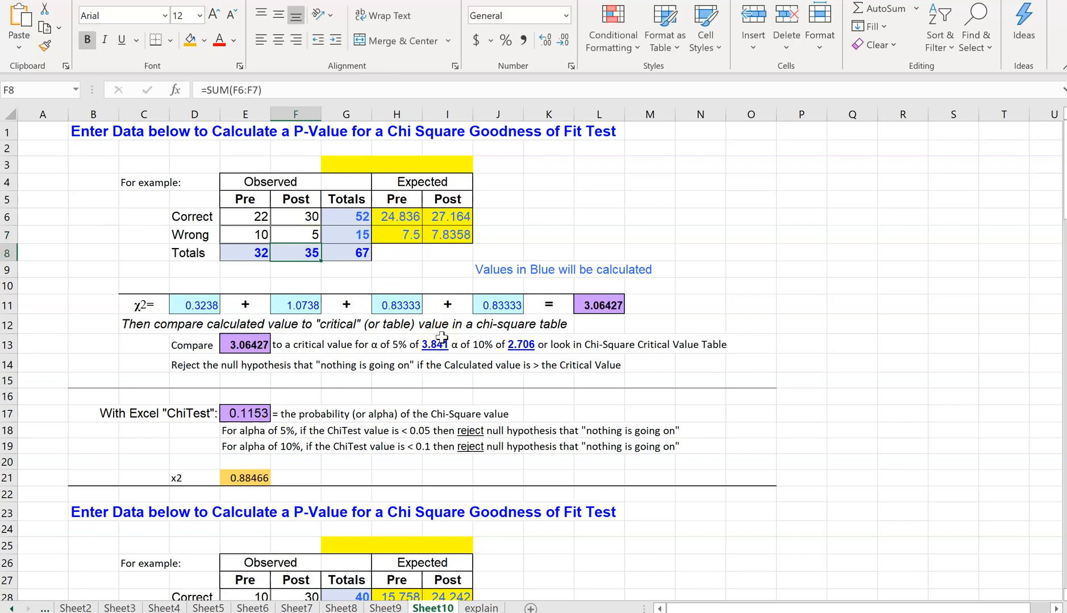
mouse_move(288, 213)
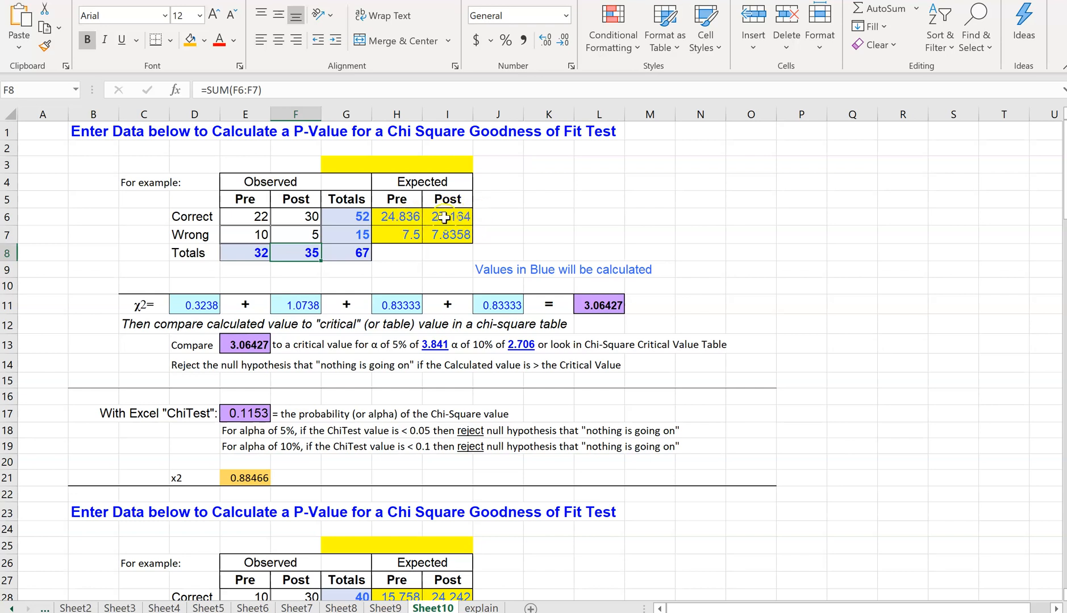
mouse_move(437, 257)
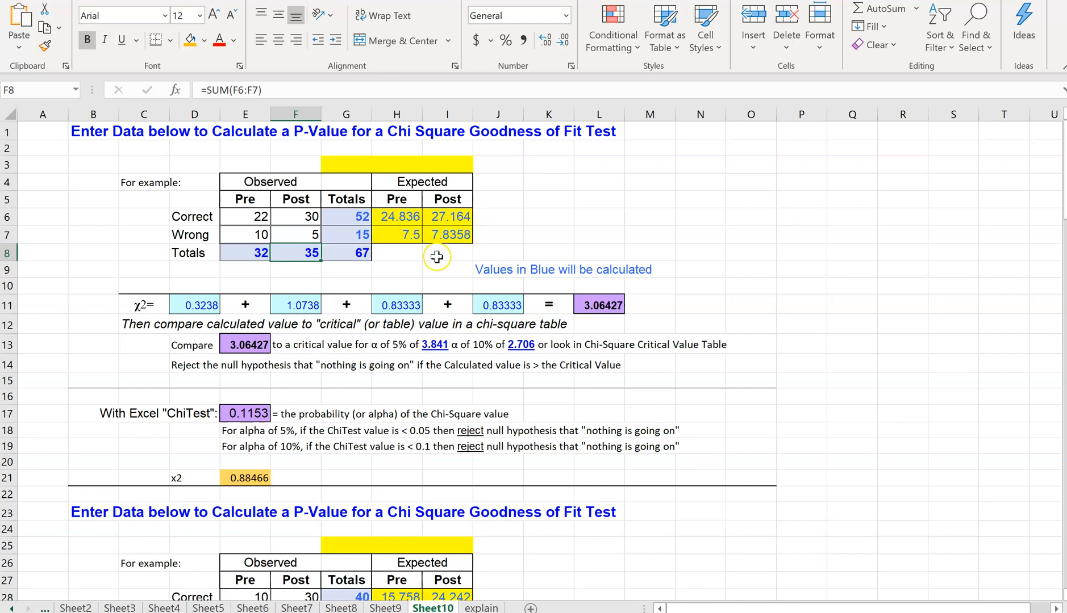
mouse_move(249, 216)
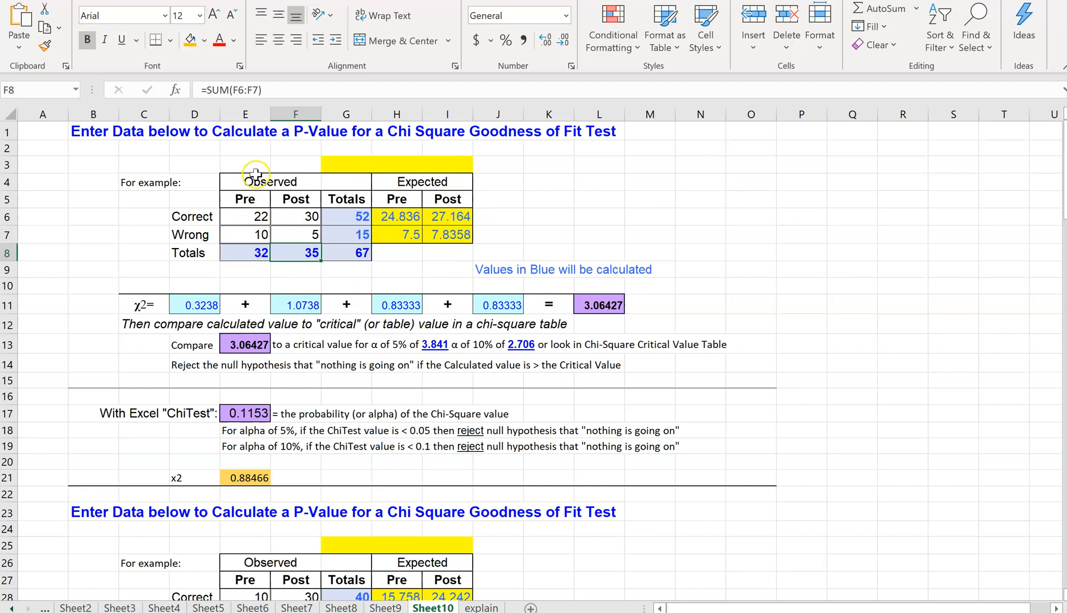
mouse_move(472, 208)
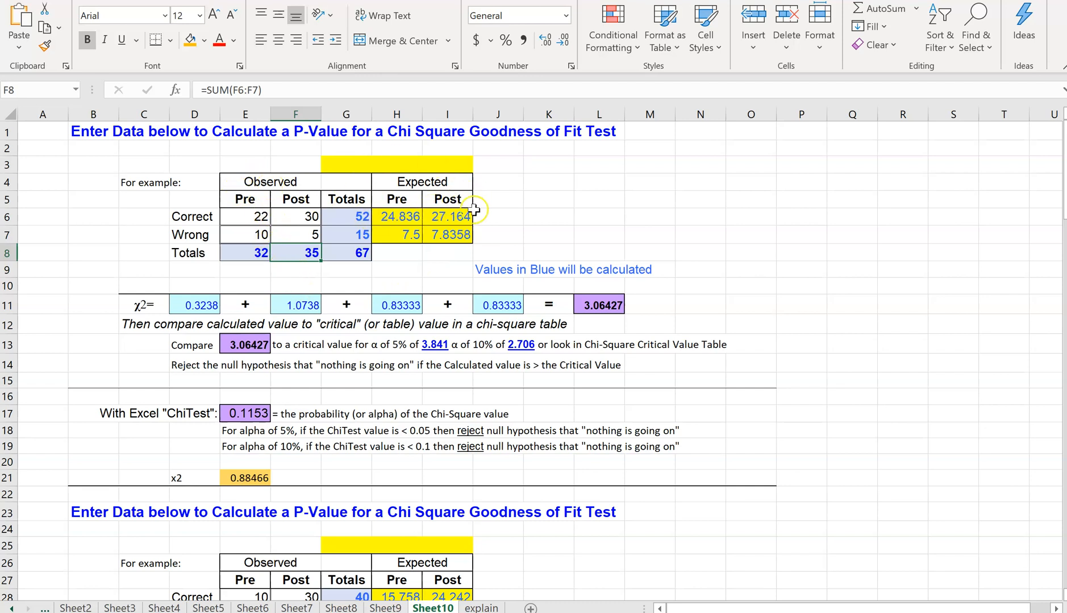
mouse_move(300, 239)
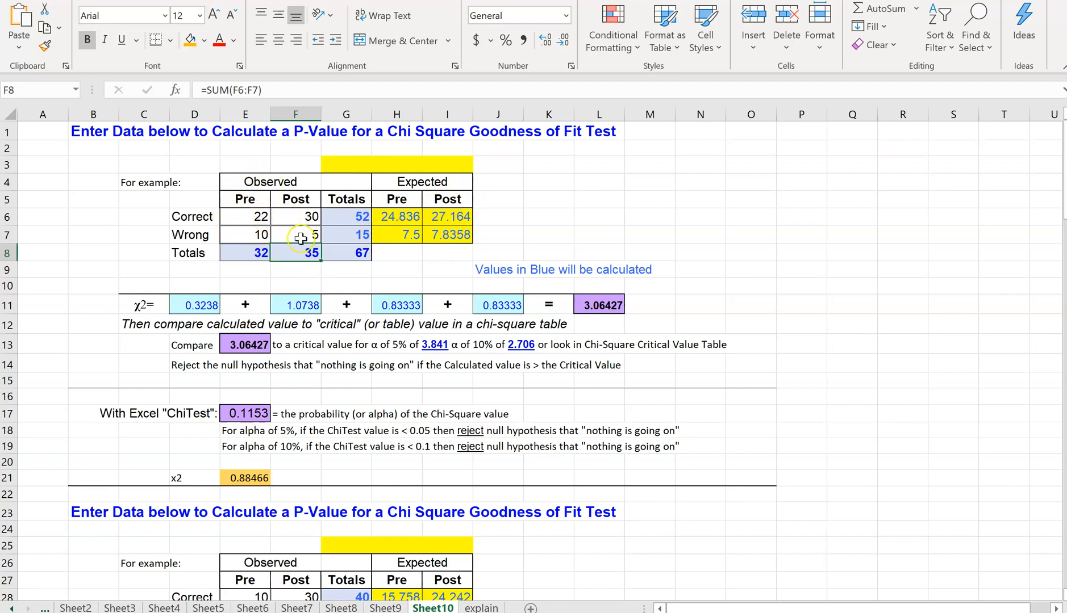
mouse_move(519, 240)
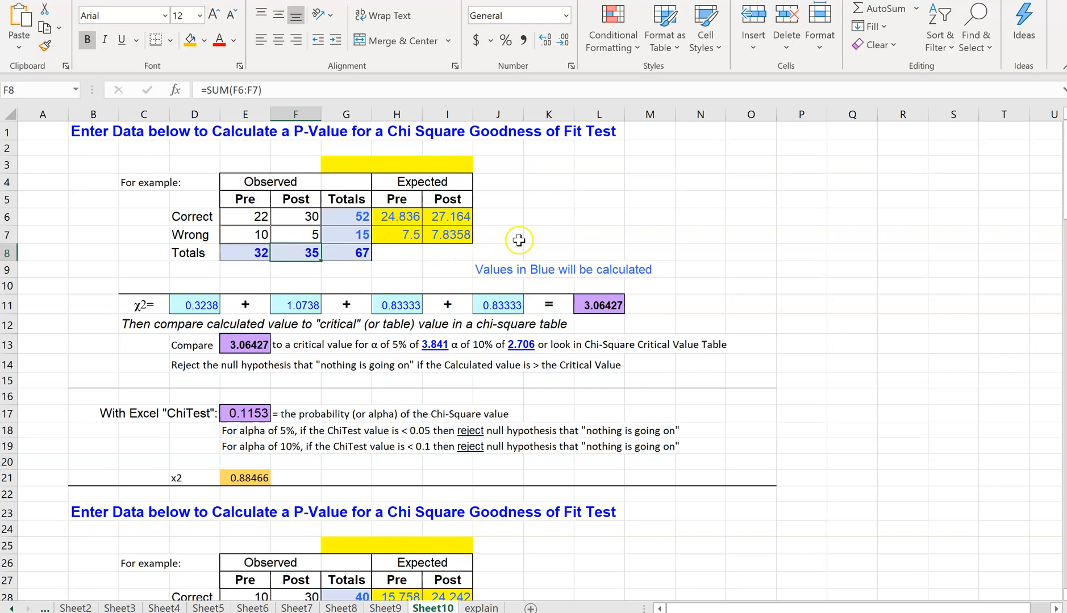
mouse_move(260, 483)
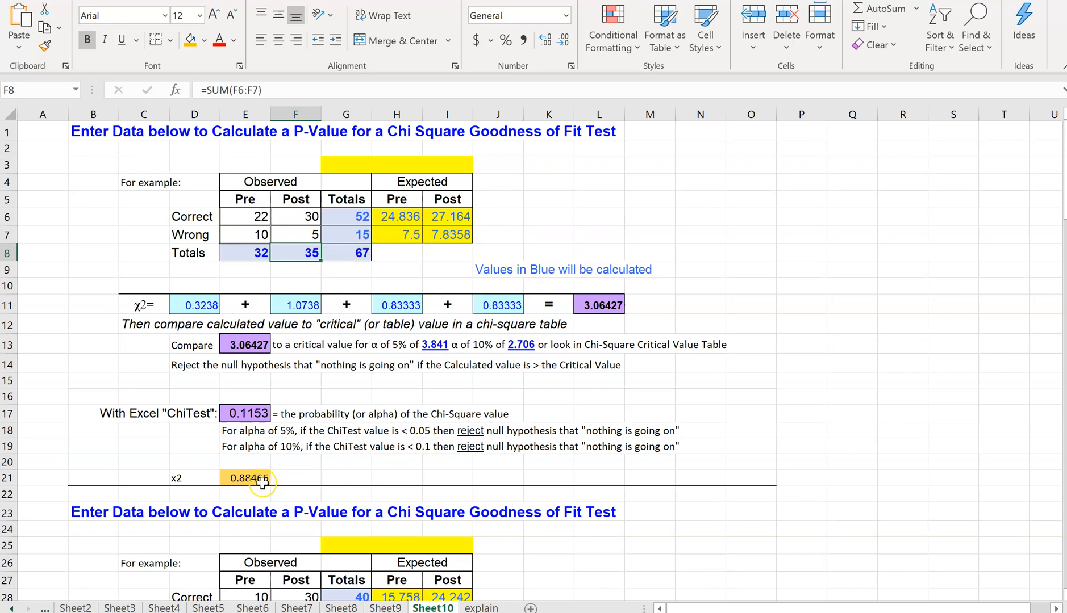
click(245, 478)
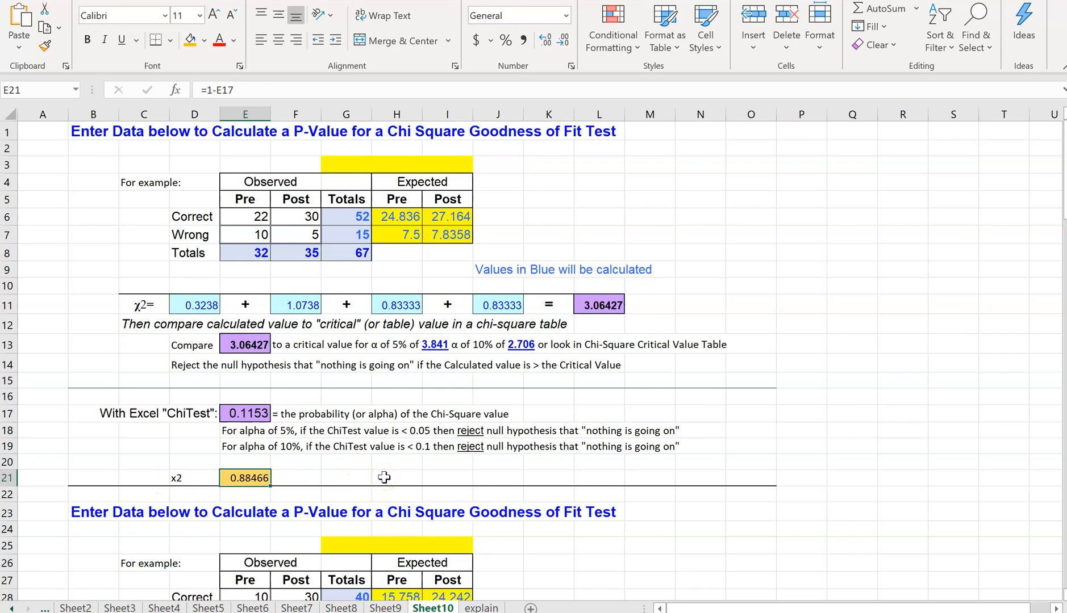
mouse_move(438, 467)
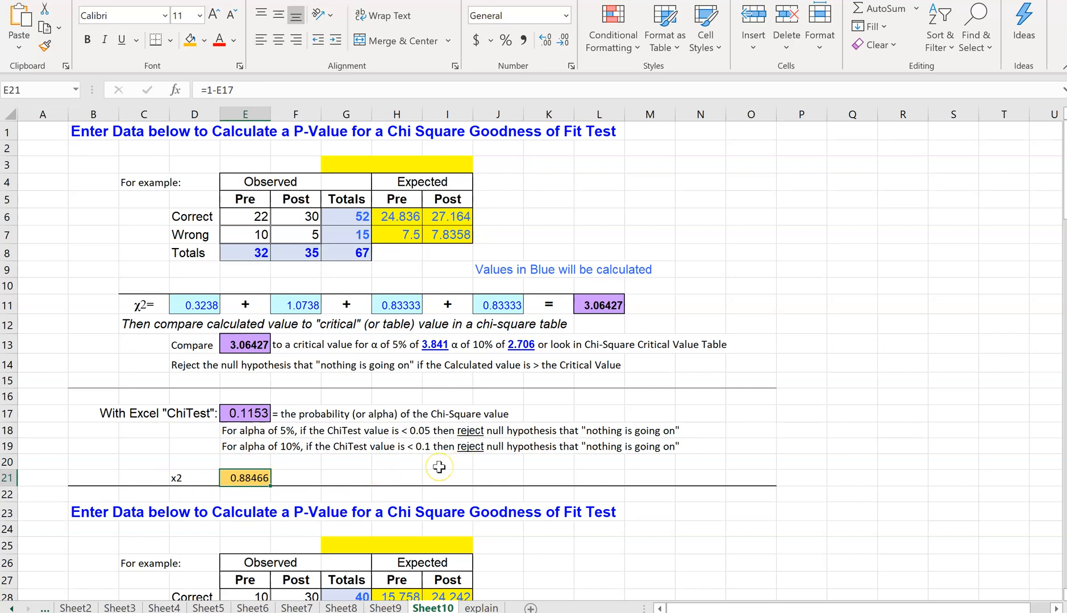
mouse_move(427, 457)
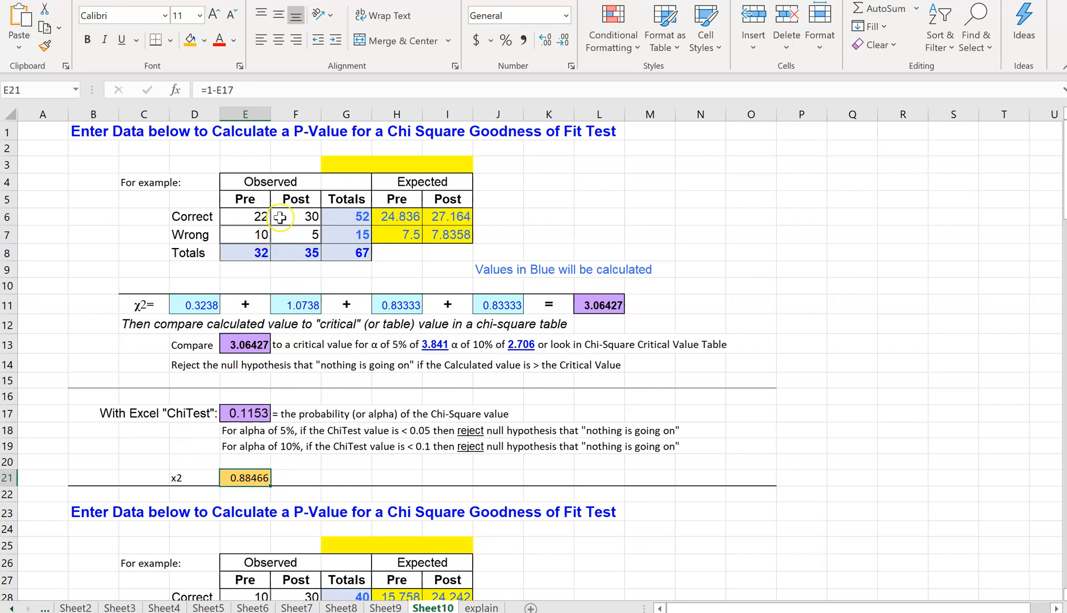
mouse_move(281, 235)
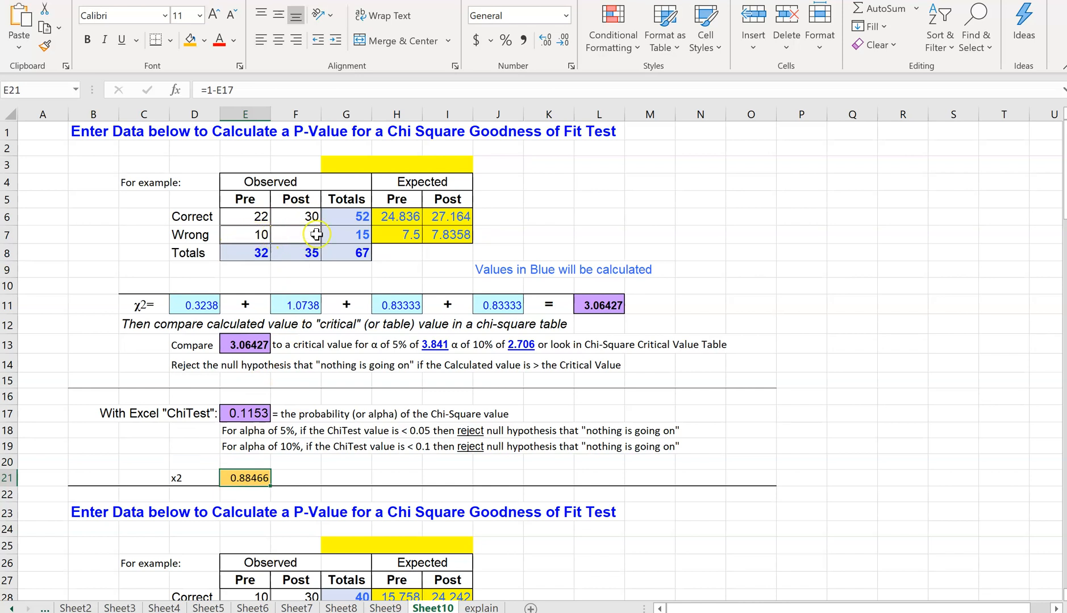
text(5)
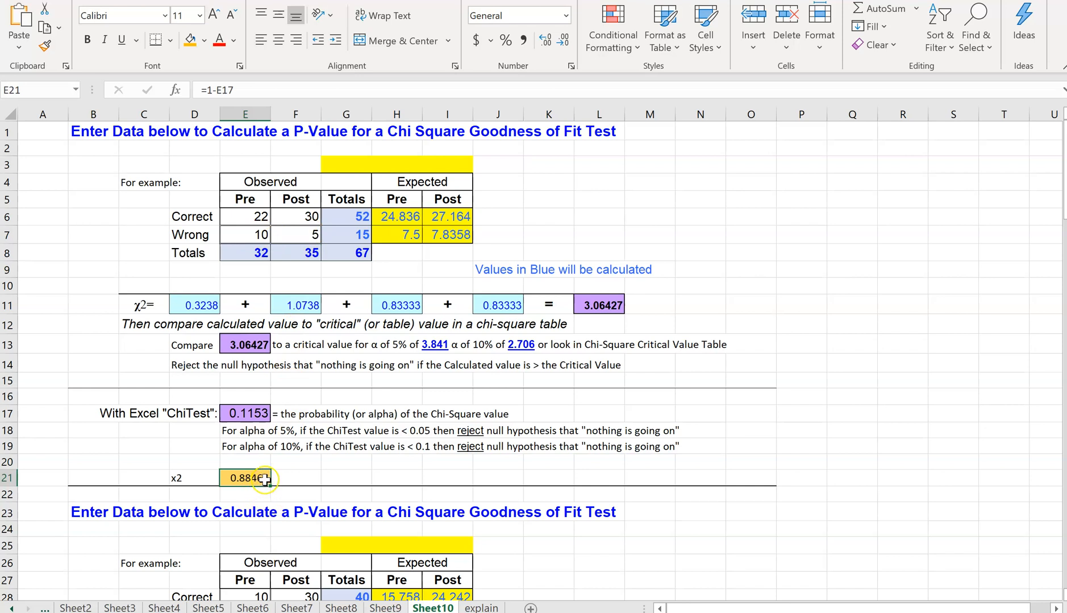
mouse_move(295, 469)
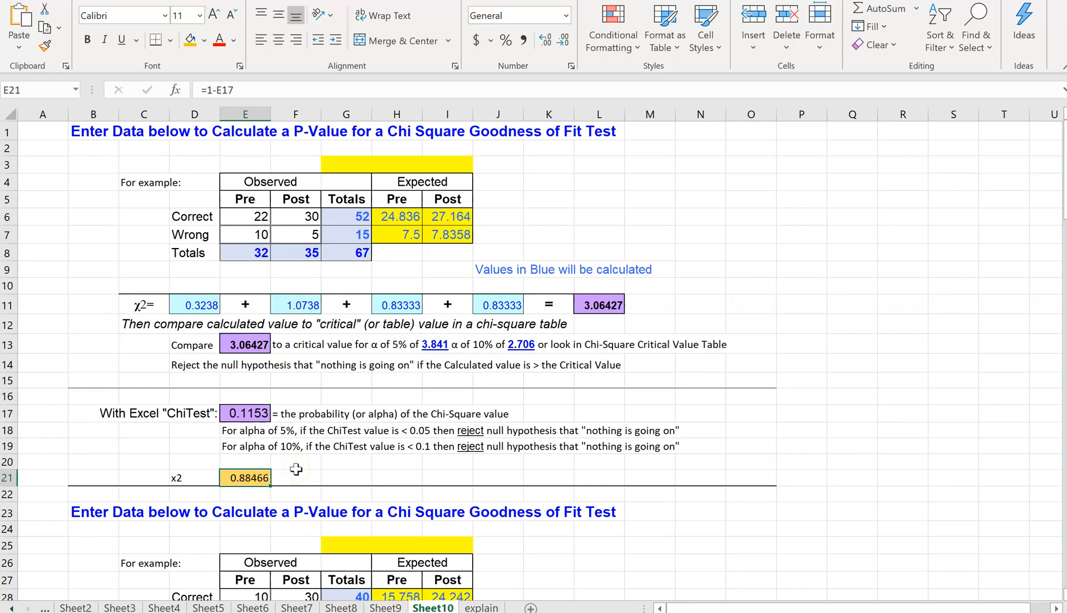
scroll(down, 3)
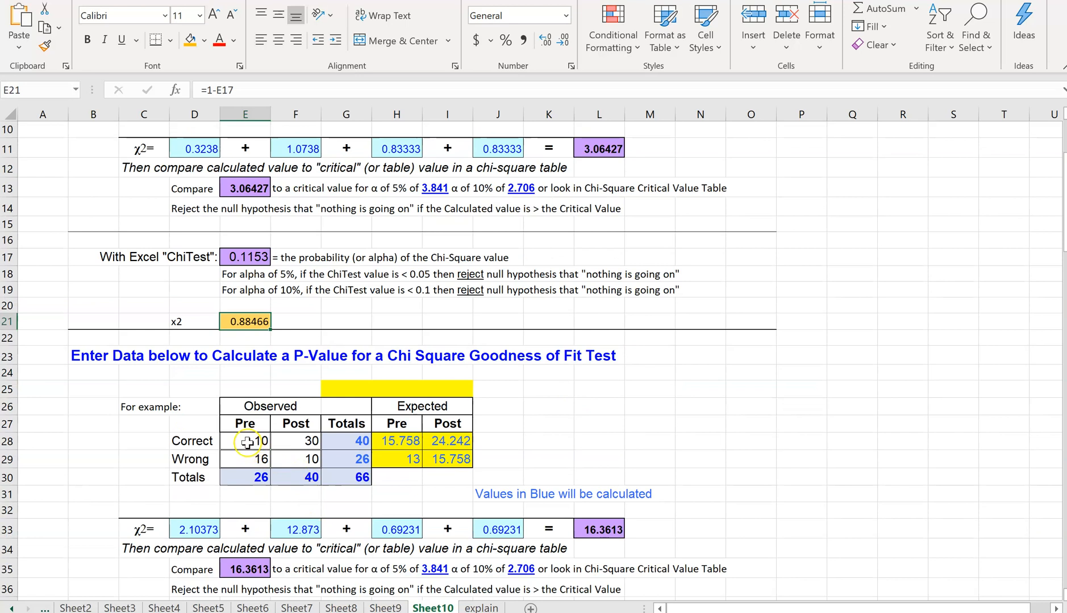
click(239, 441)
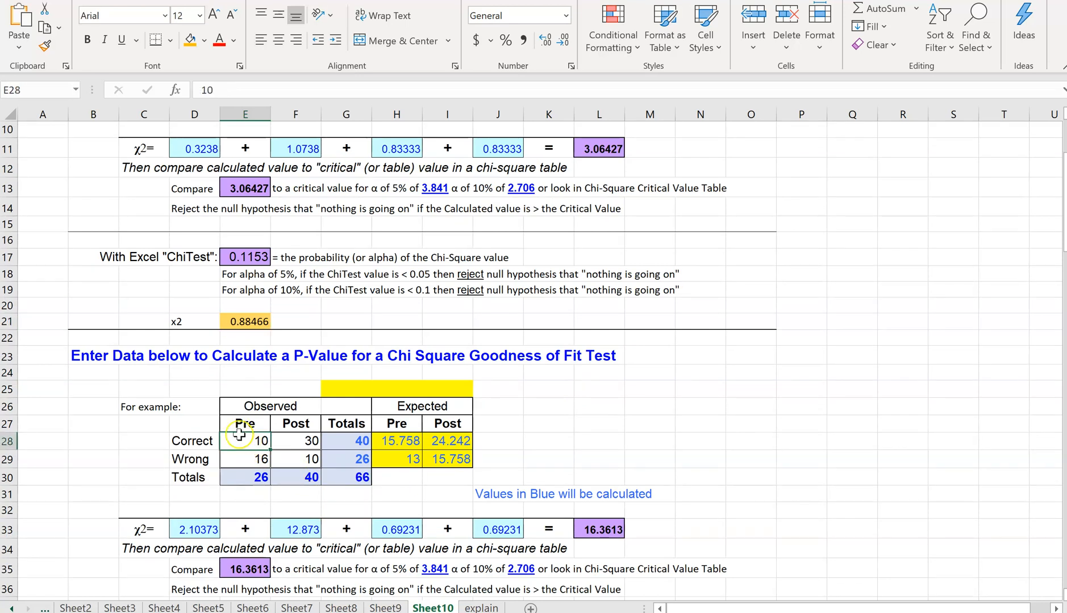
scroll(down, 3)
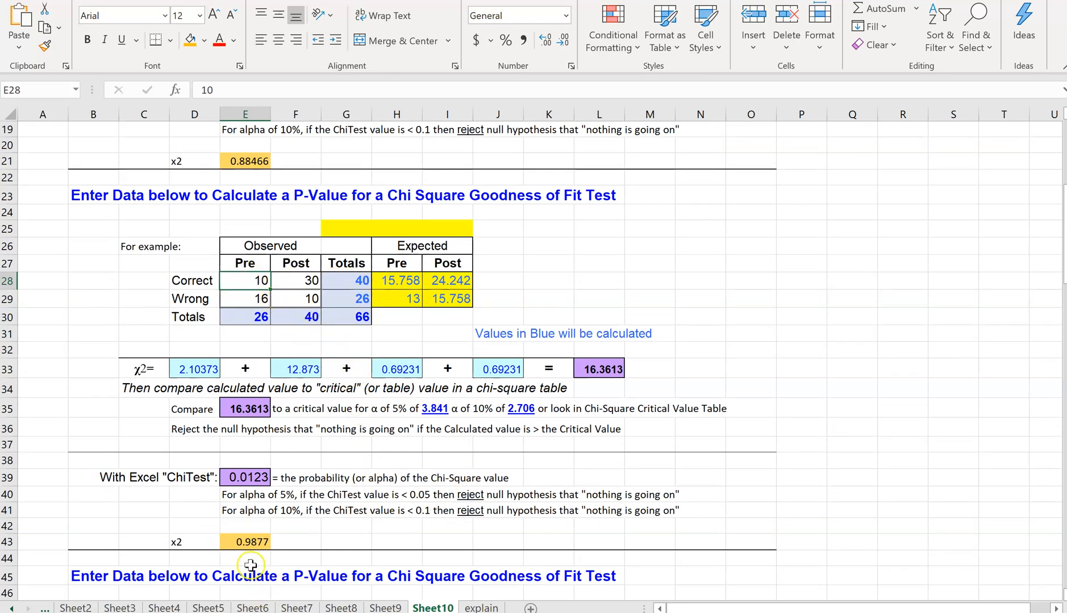
mouse_move(282, 547)
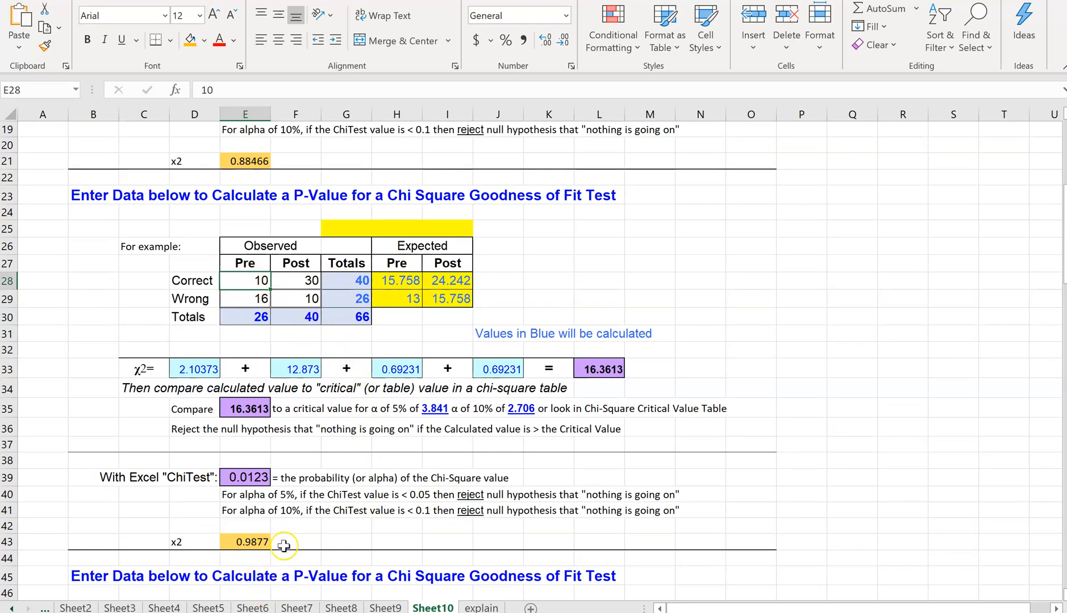
mouse_move(486, 344)
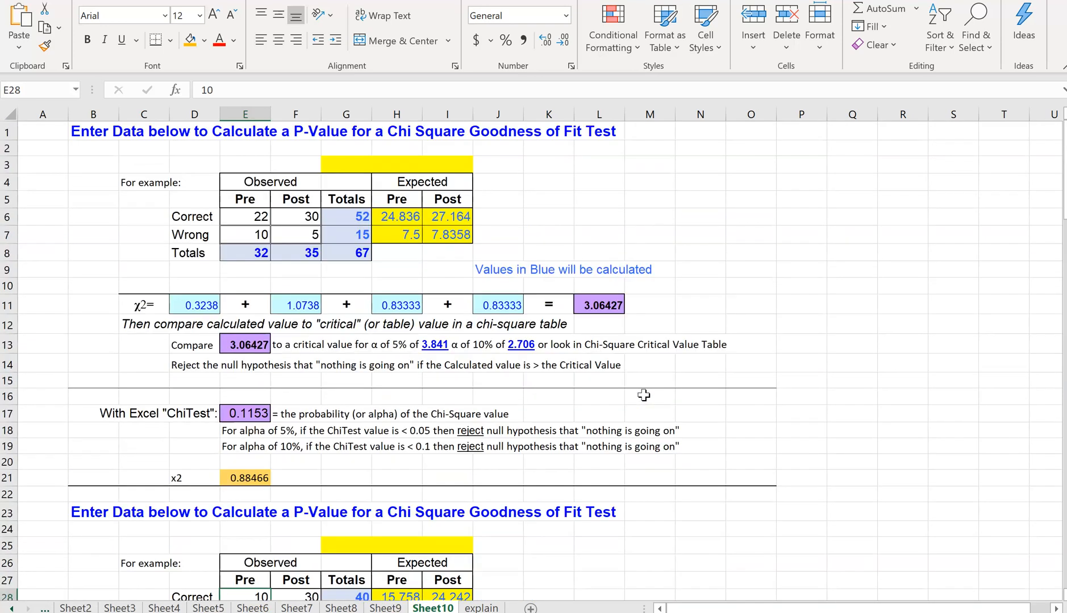
mouse_move(596, 379)
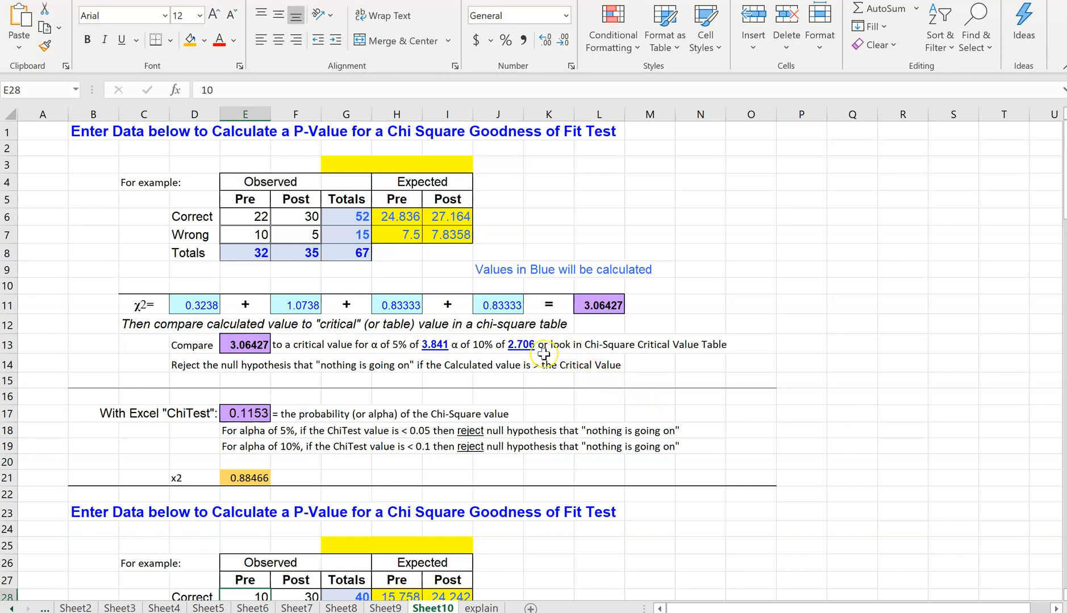
mouse_move(355, 234)
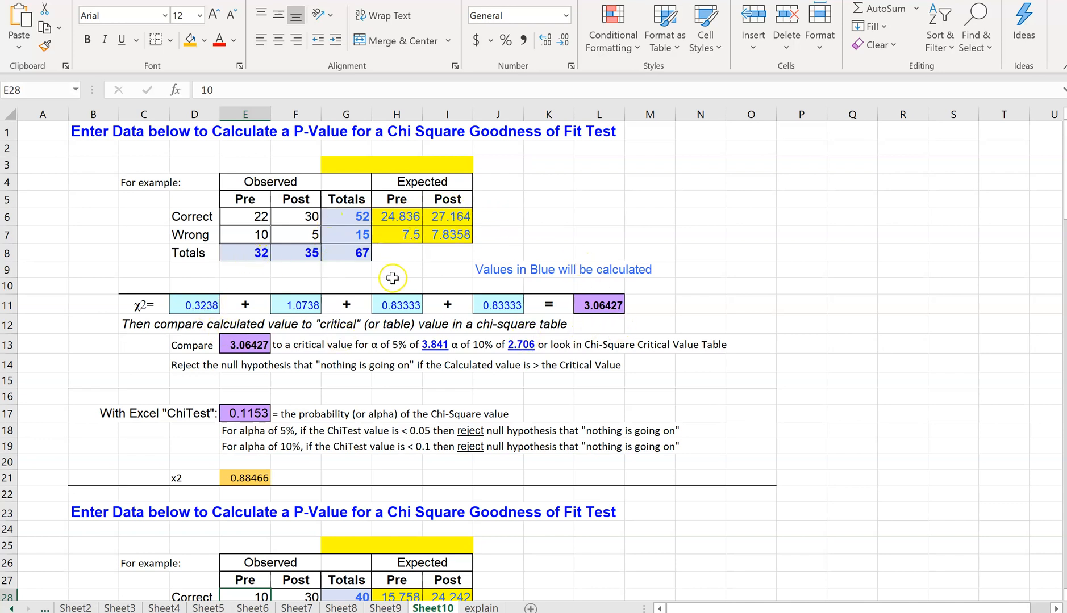
mouse_move(387, 280)
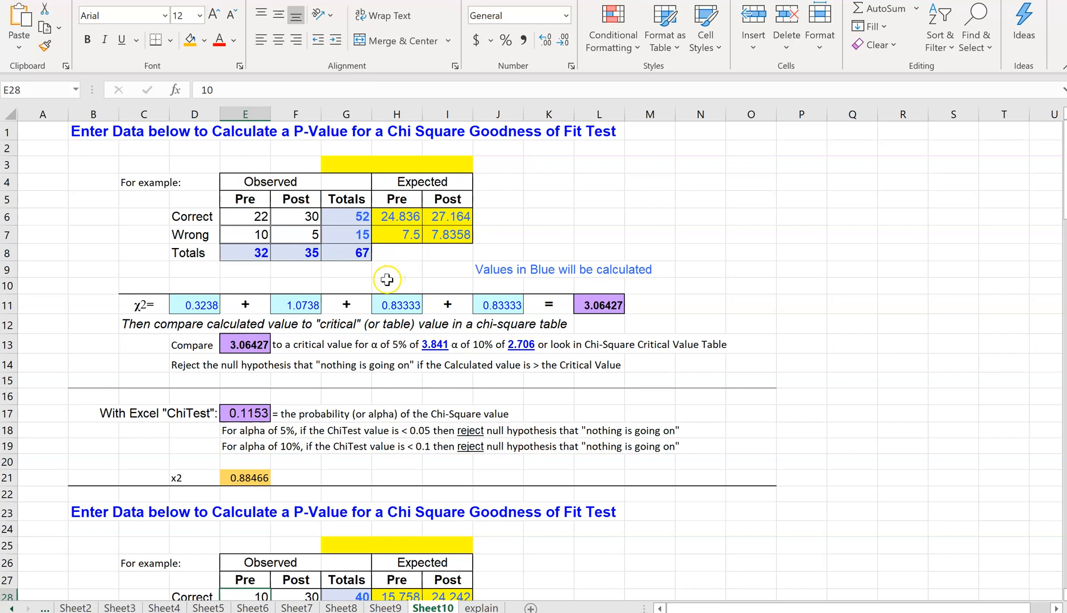
mouse_move(240, 219)
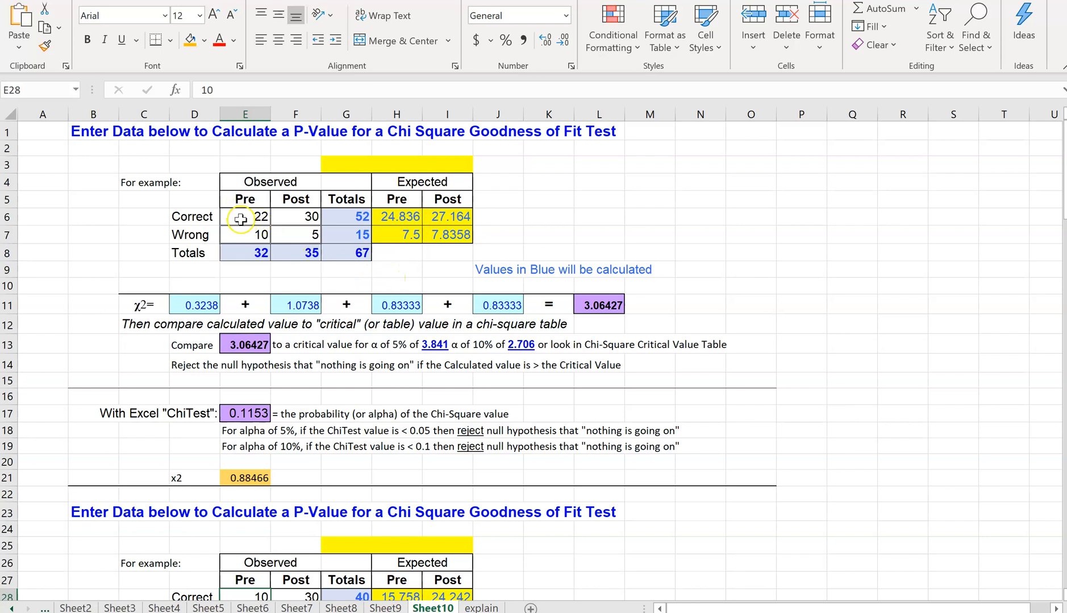
mouse_move(229, 231)
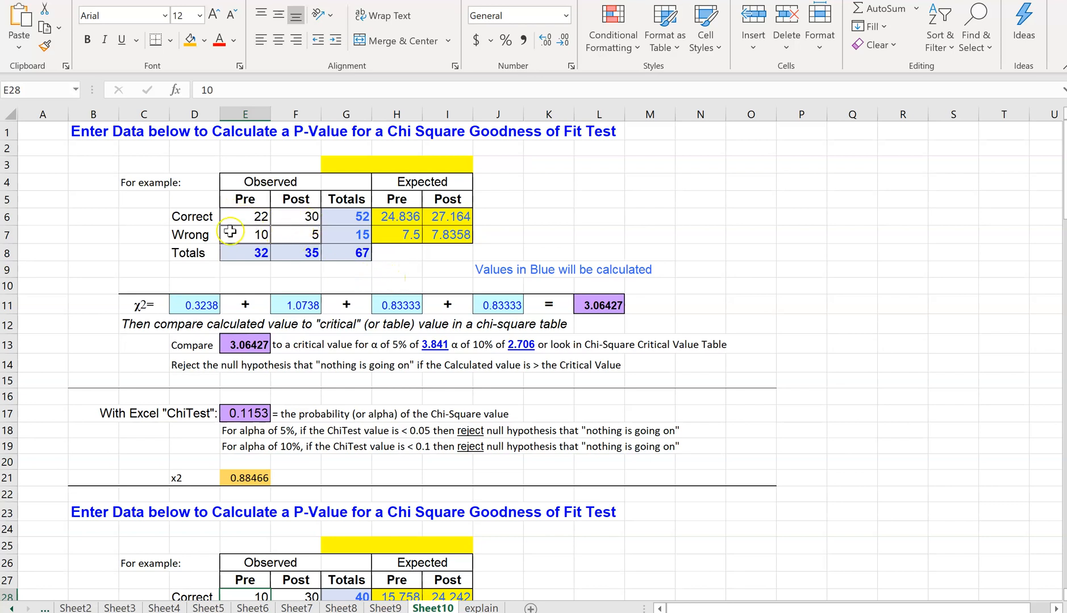
mouse_move(303, 241)
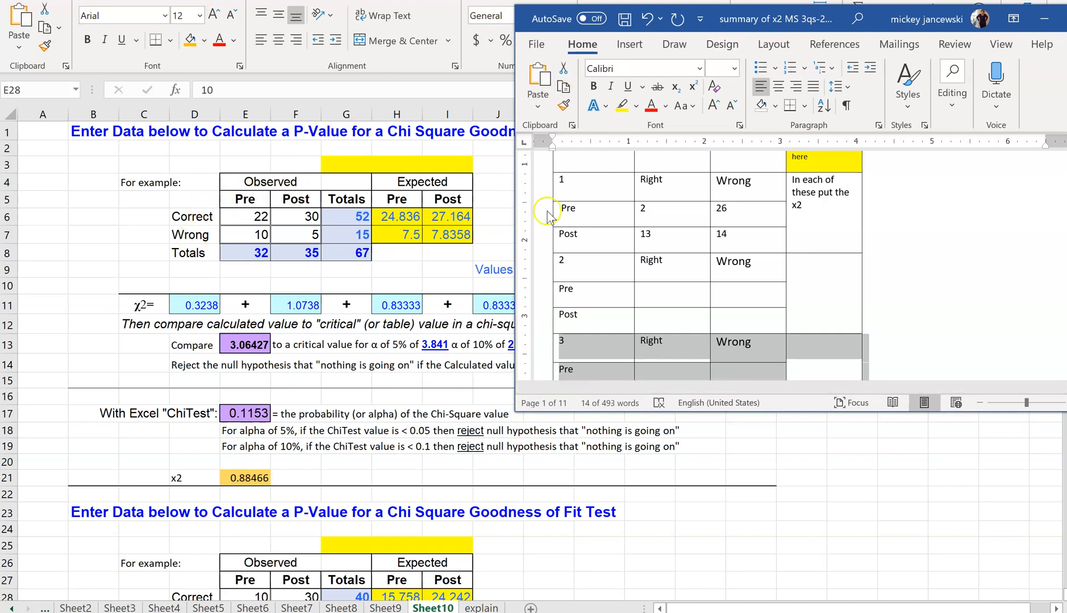
mouse_move(319, 204)
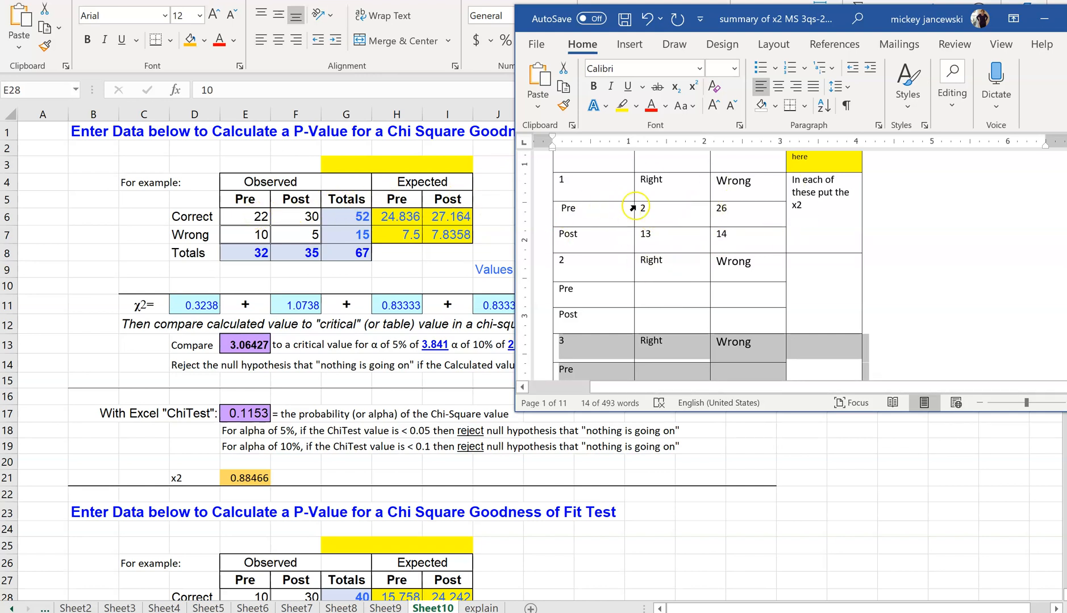
mouse_move(677, 244)
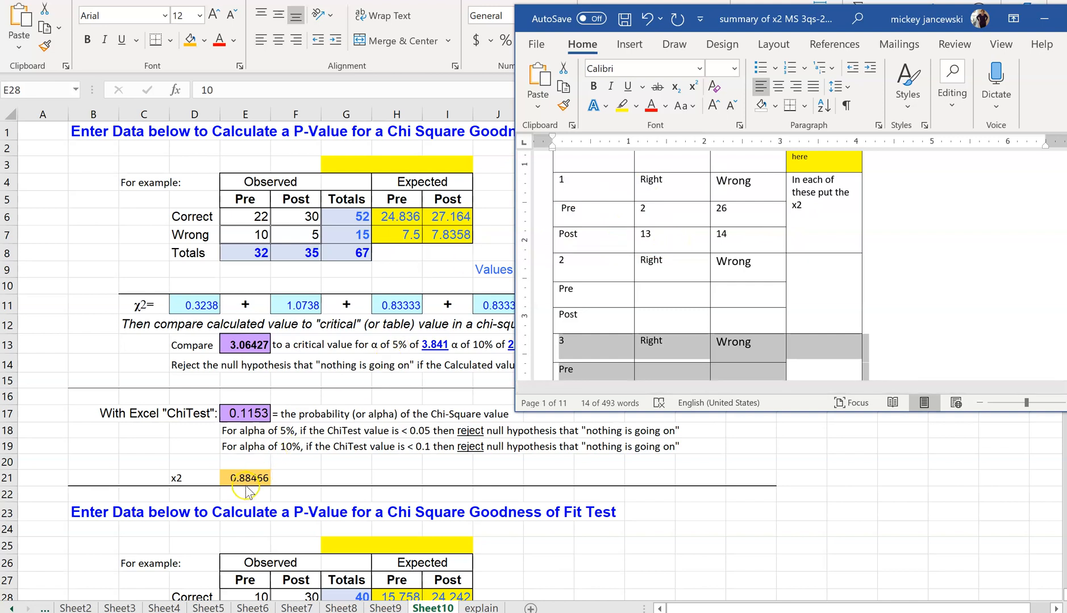
mouse_move(310, 476)
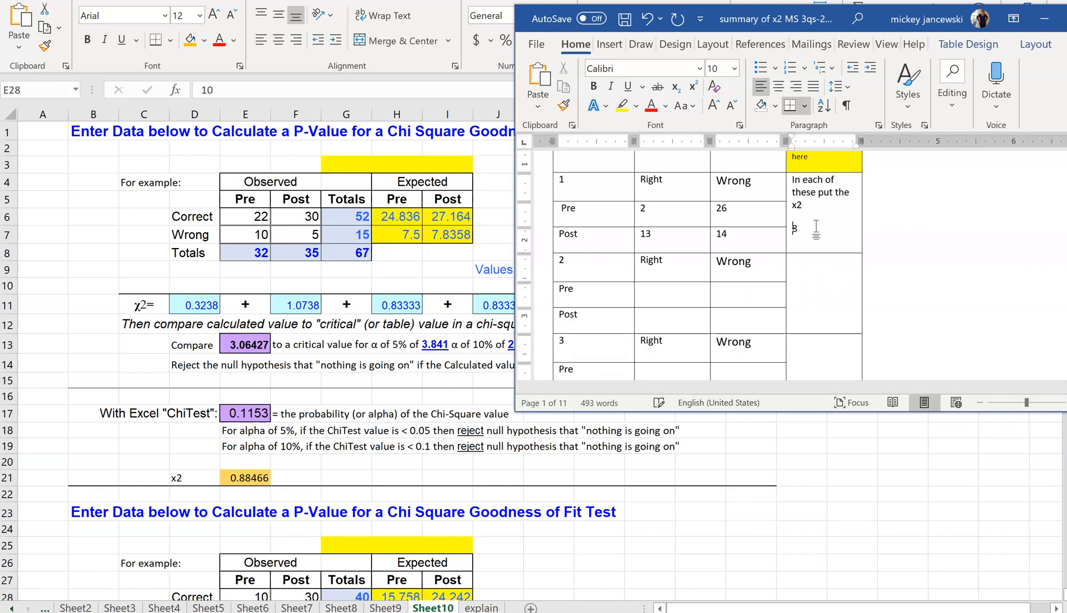
- Enter 88.4 in question 1's x2 column of the Word summary document
text(88.4)
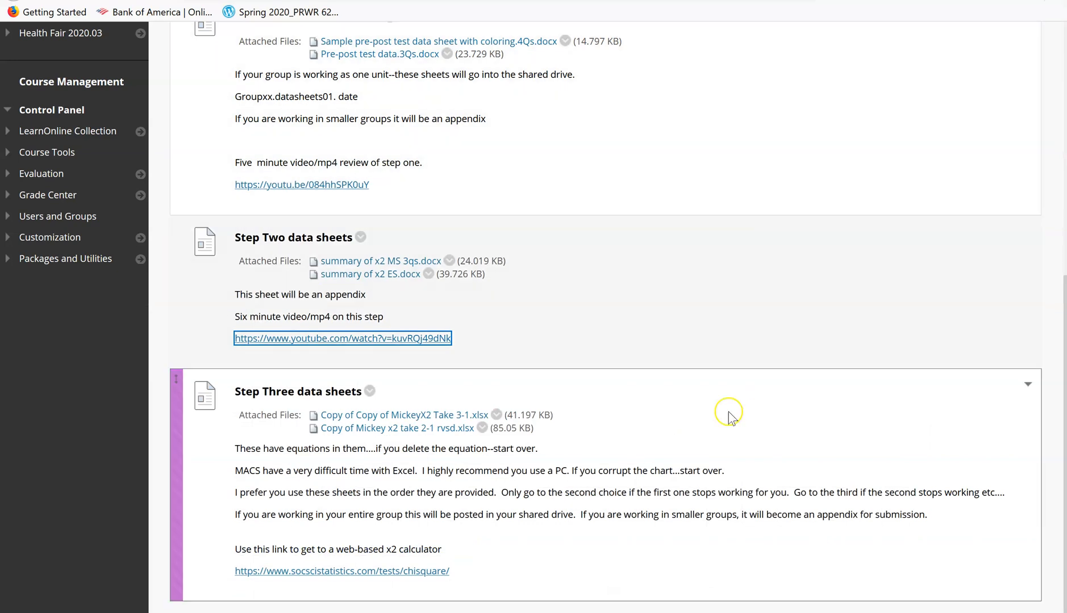
mouse_move(346, 572)
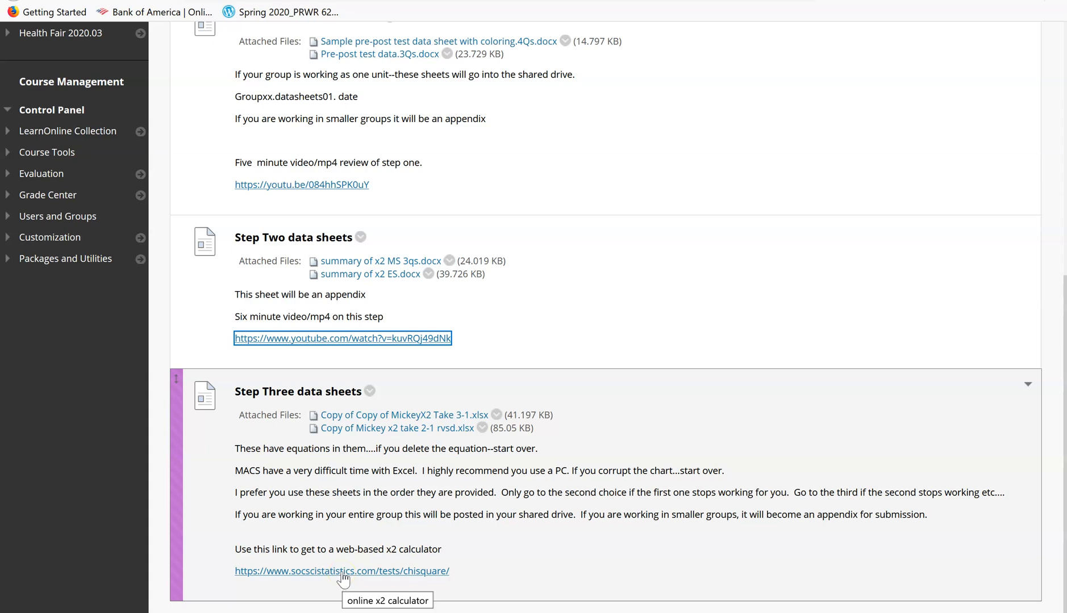
- Launch the 2x2 Chi Square Calculator from the Social Science Statistics overview page
click(342, 571)
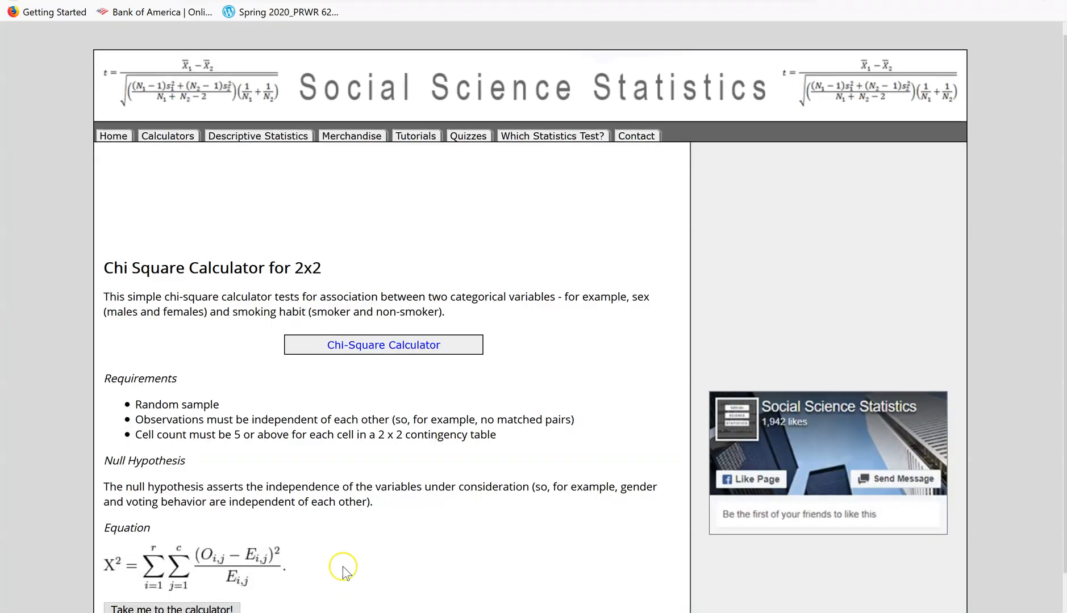
scroll(down, 3)
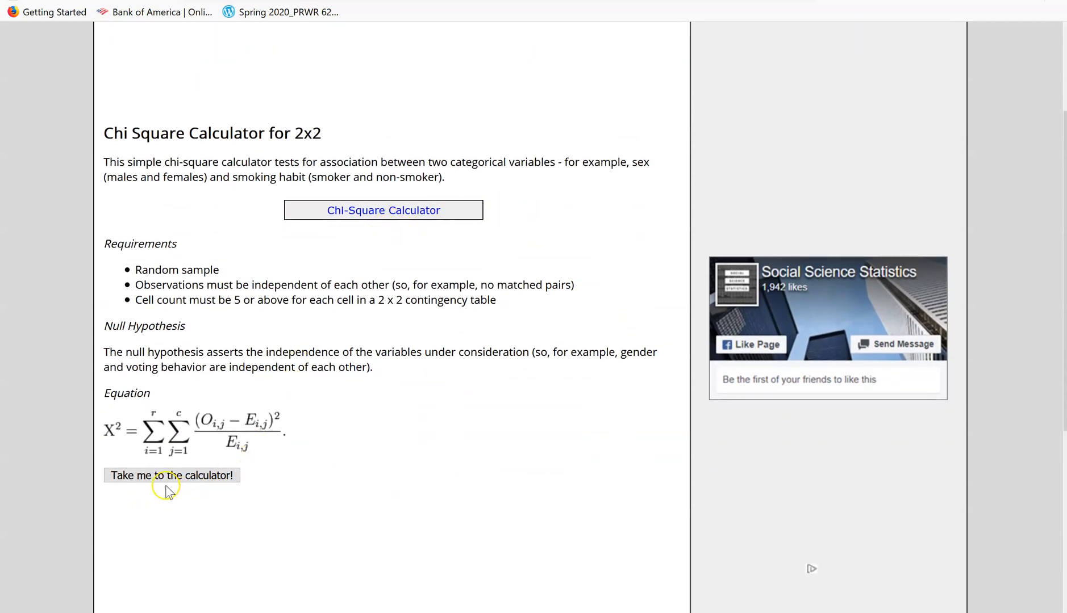
click(171, 475)
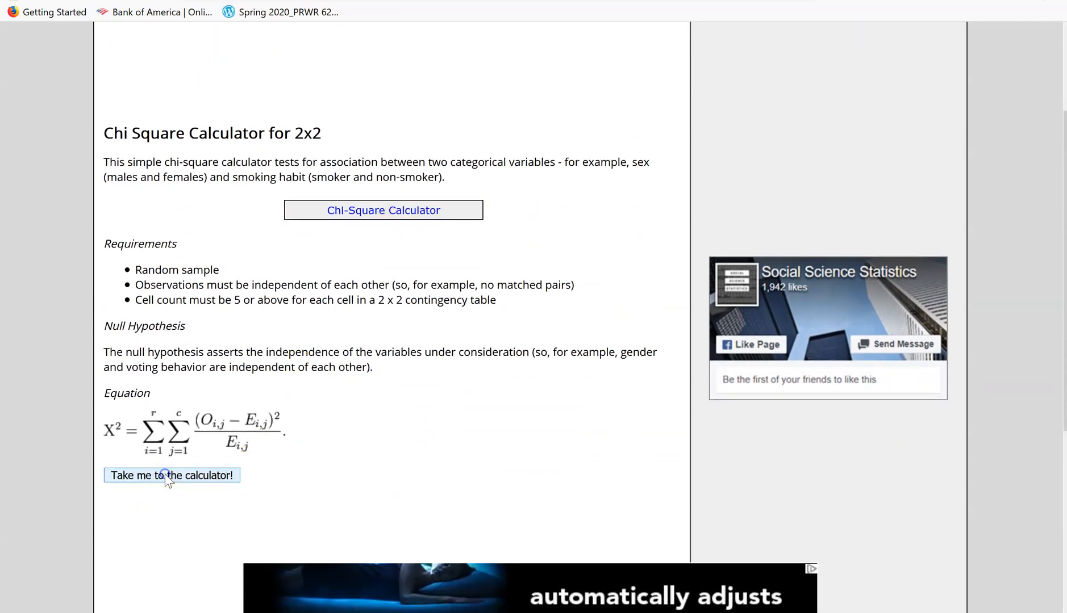
- Name the two categories Pre and Post
click(171, 475)
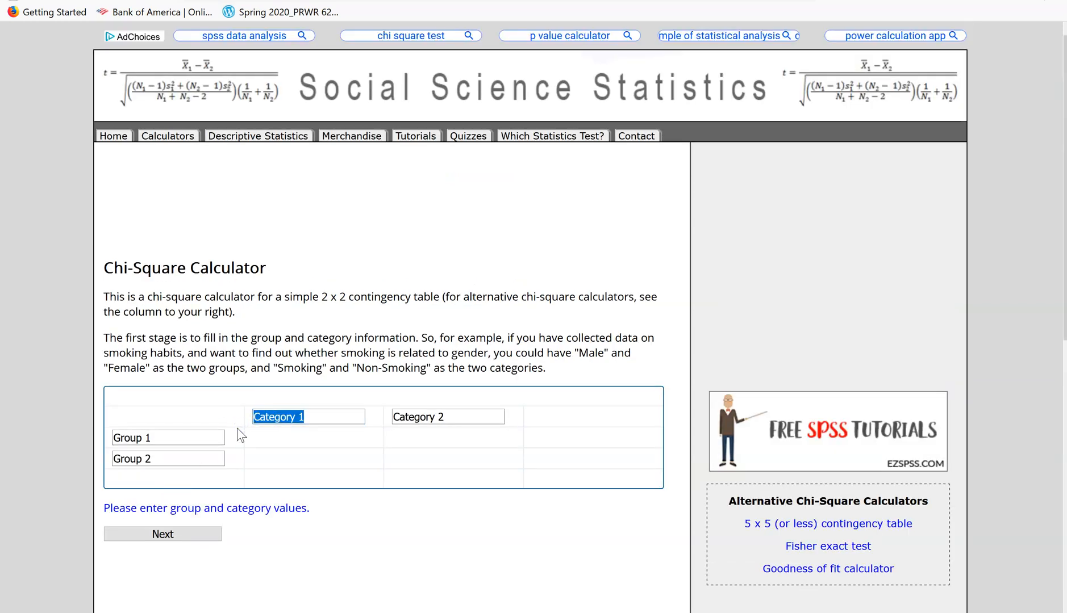
text(Pre)
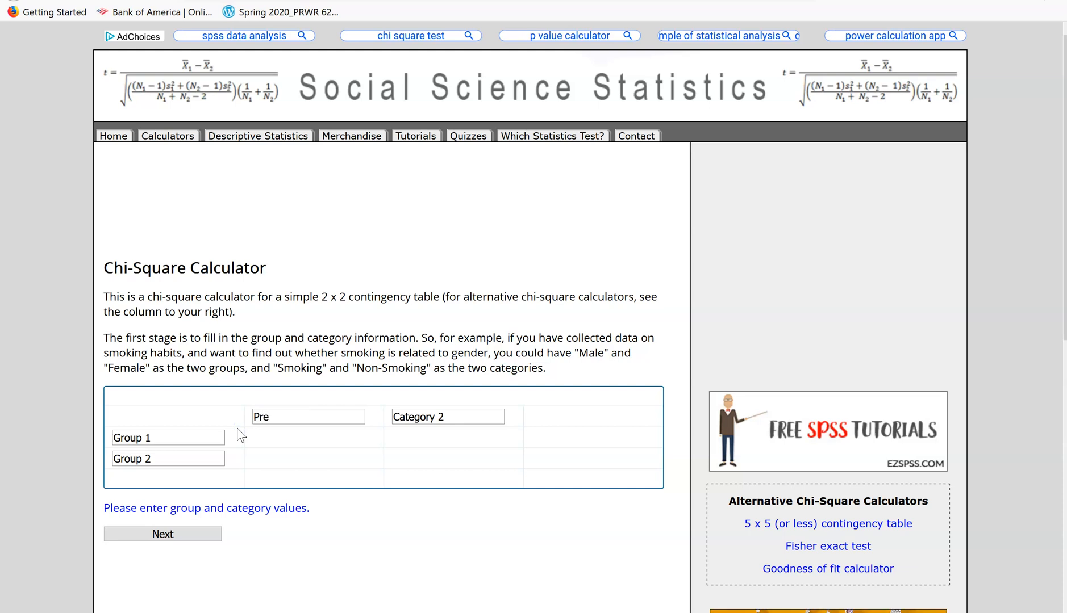
text(Post)
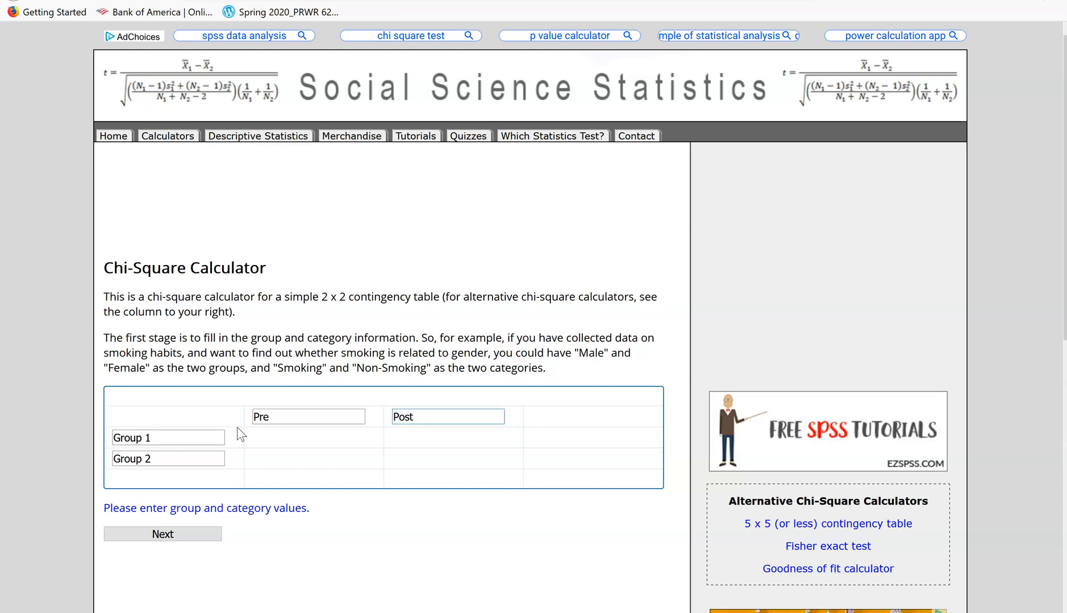
- Name the two groups Correct and Wrong and continue with Next
triple_click(168, 438)
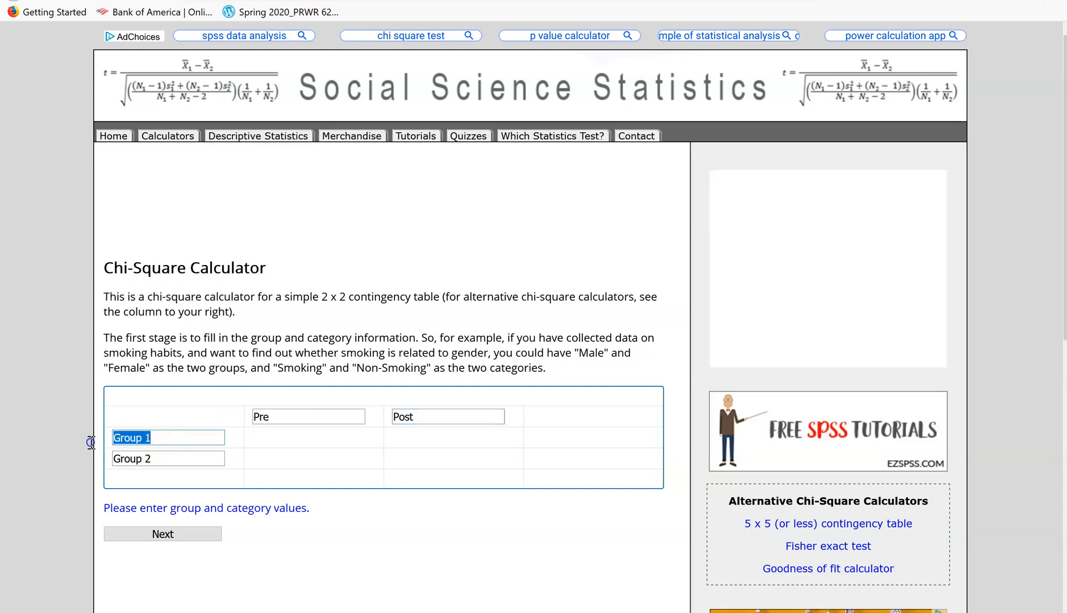
text(Correct)
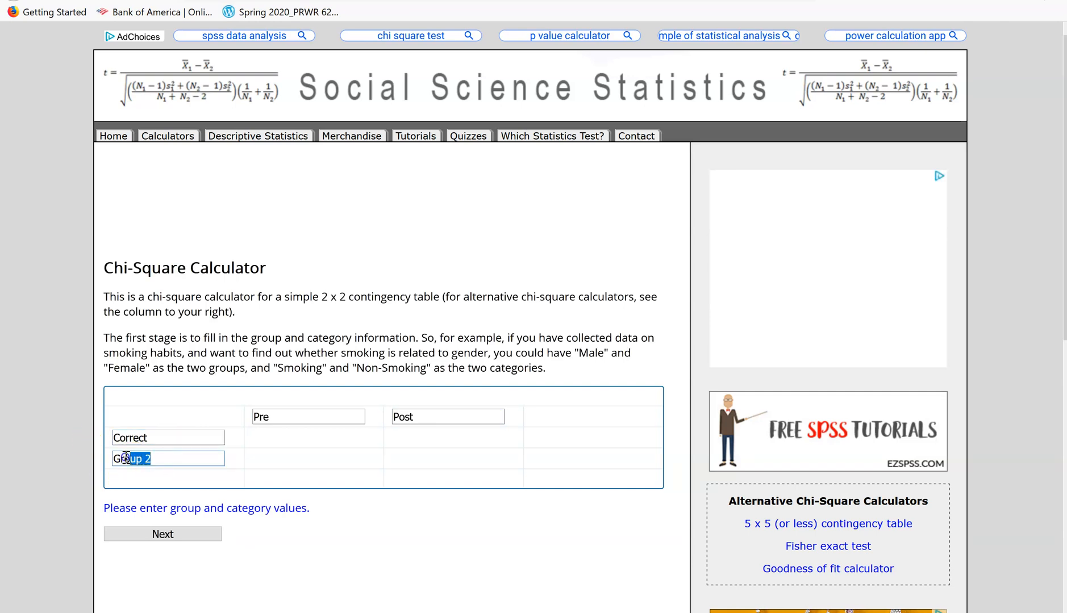
text(W)
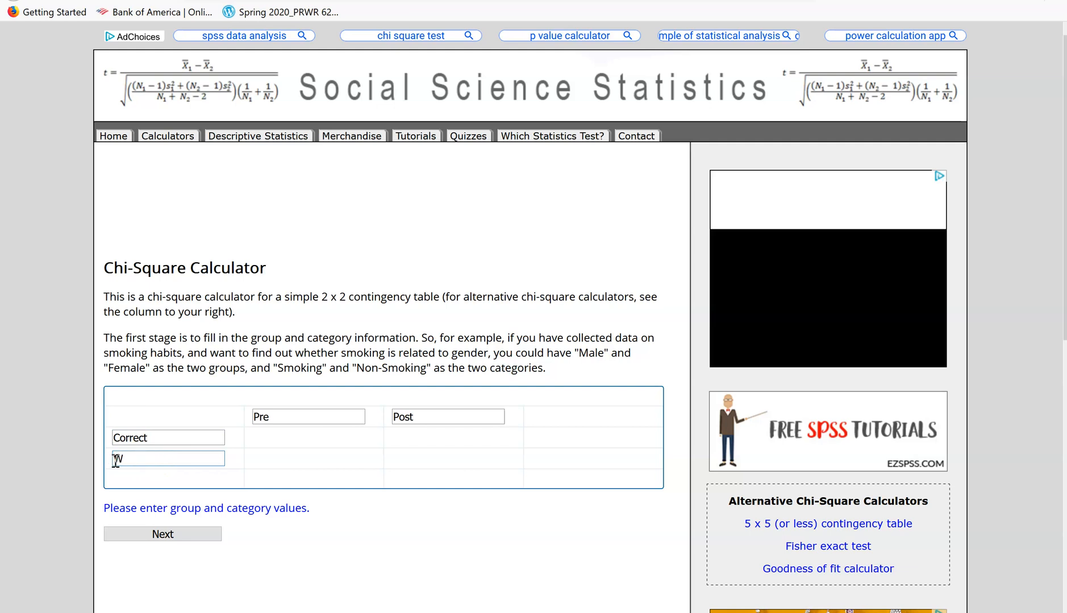
text(Wrong)
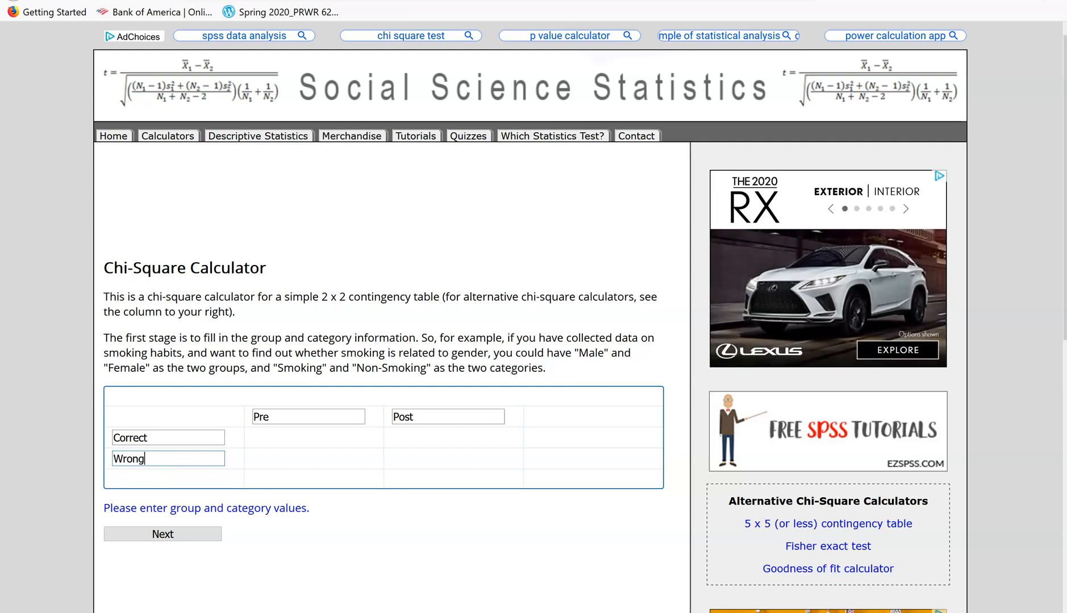
click(163, 534)
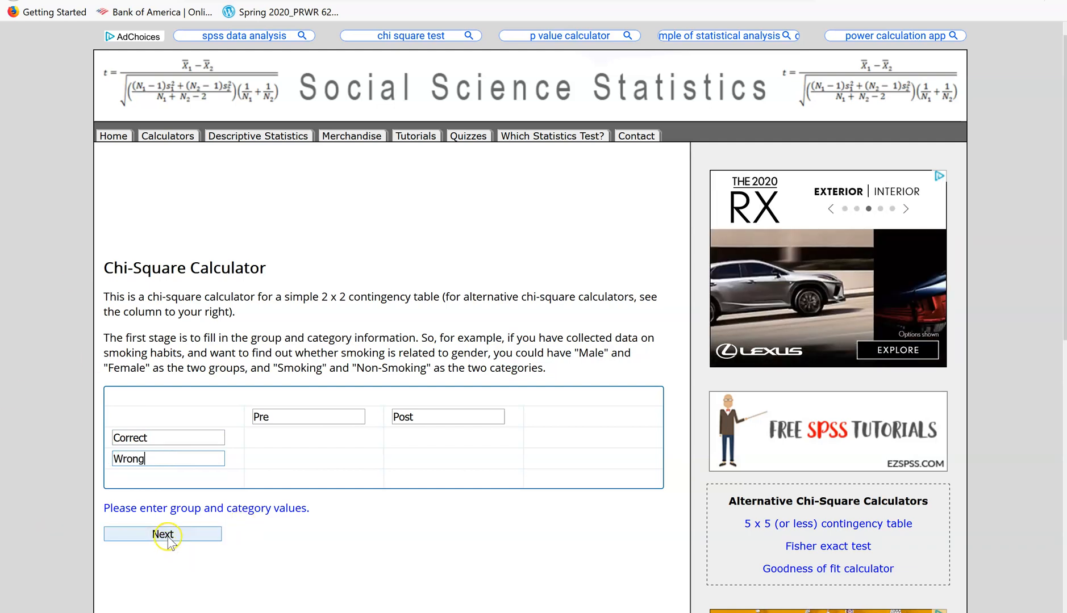
click(162, 535)
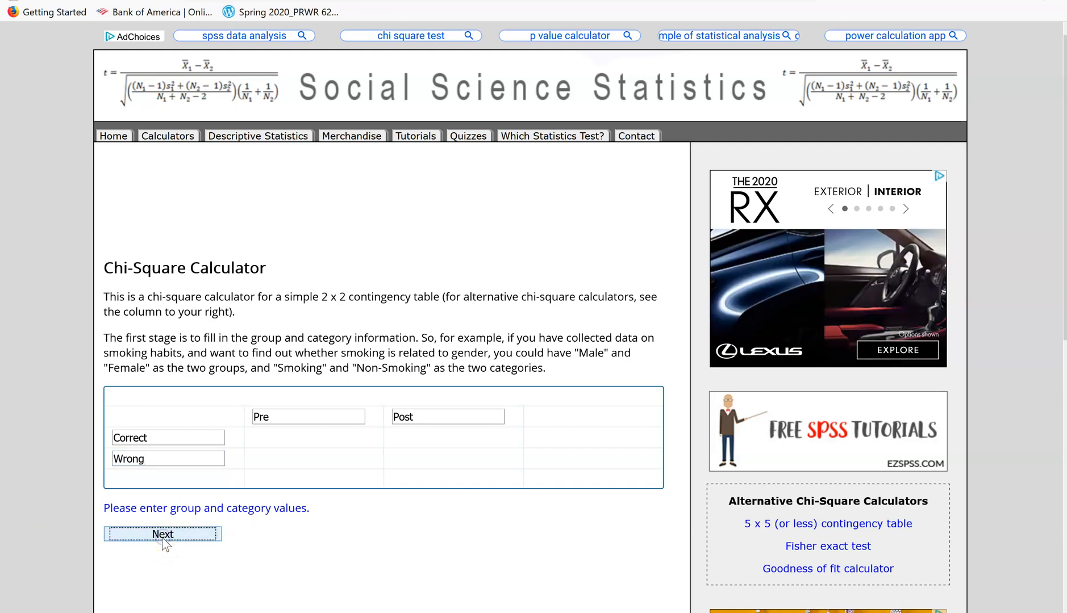
- Fill the table with Correct 3 and 14, Wrong 23 and 13, and continue with Next
click(163, 535)
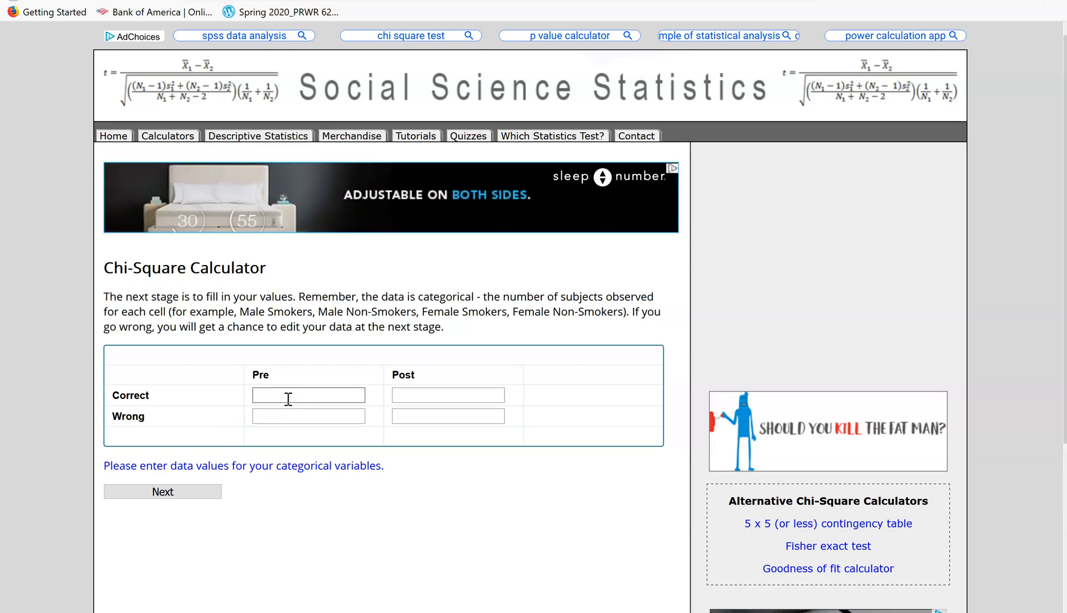
text(3)
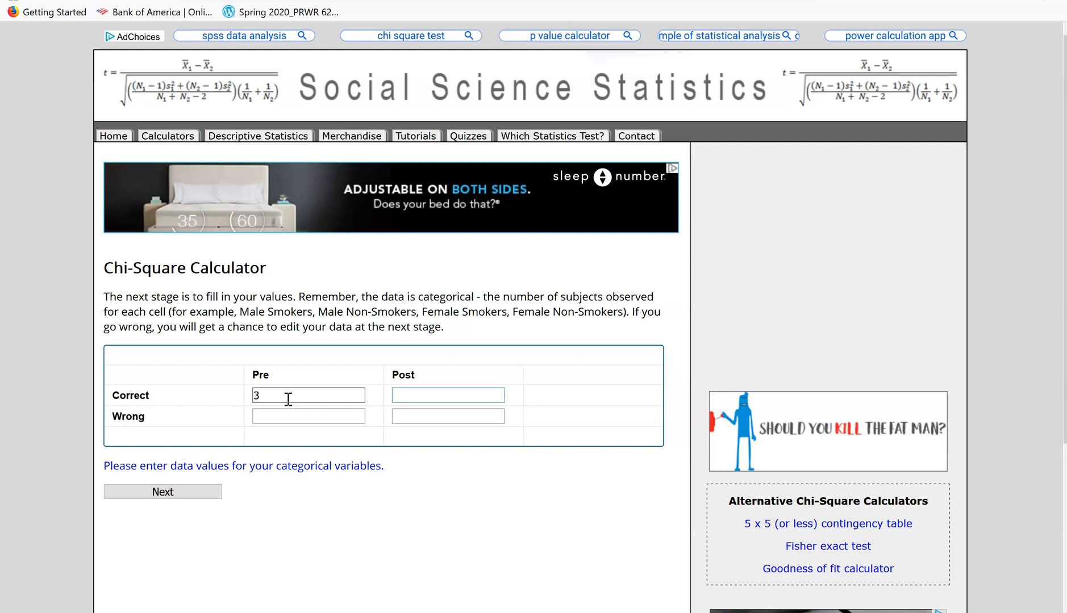
text(23)
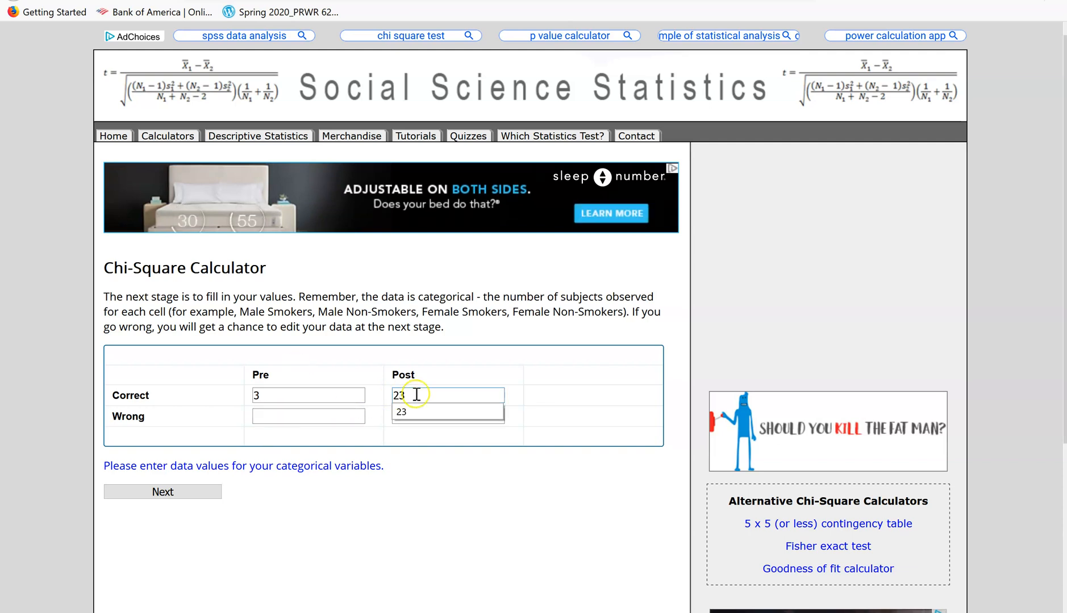
click(308, 416)
text(23)
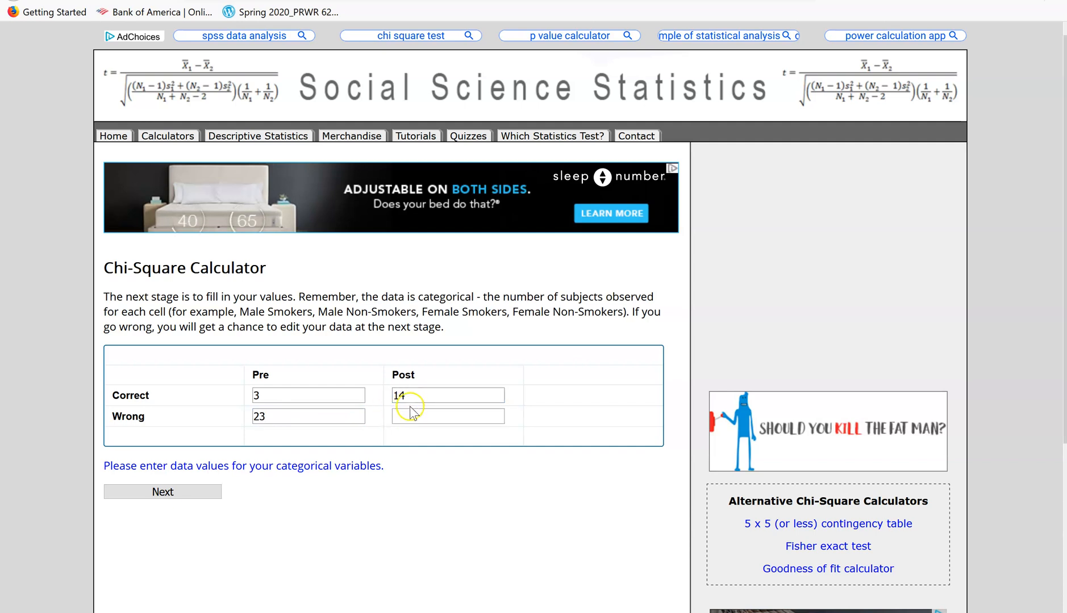
text(13)
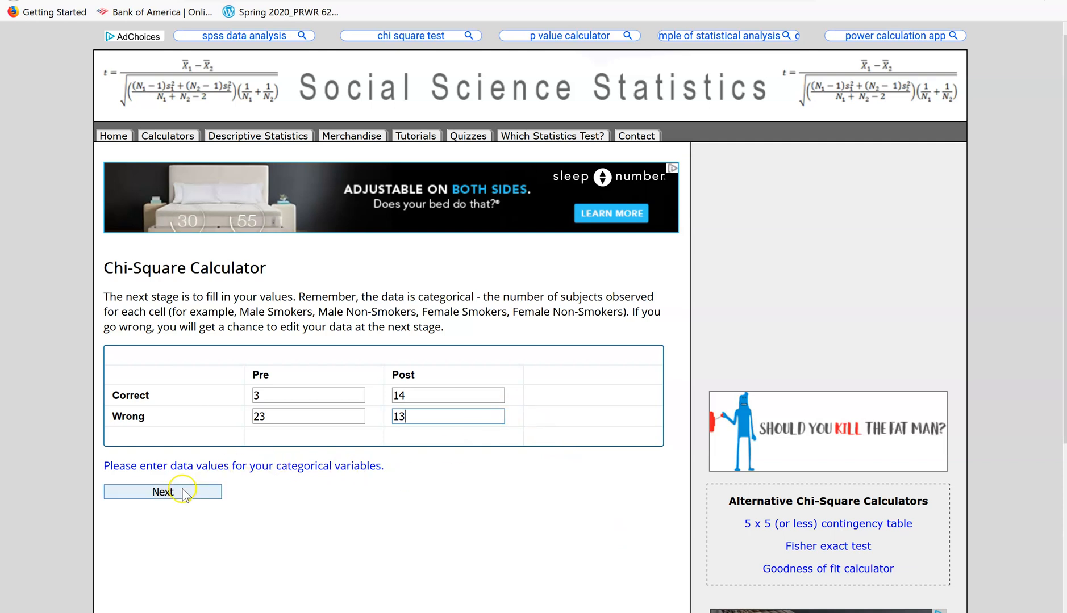
click(163, 492)
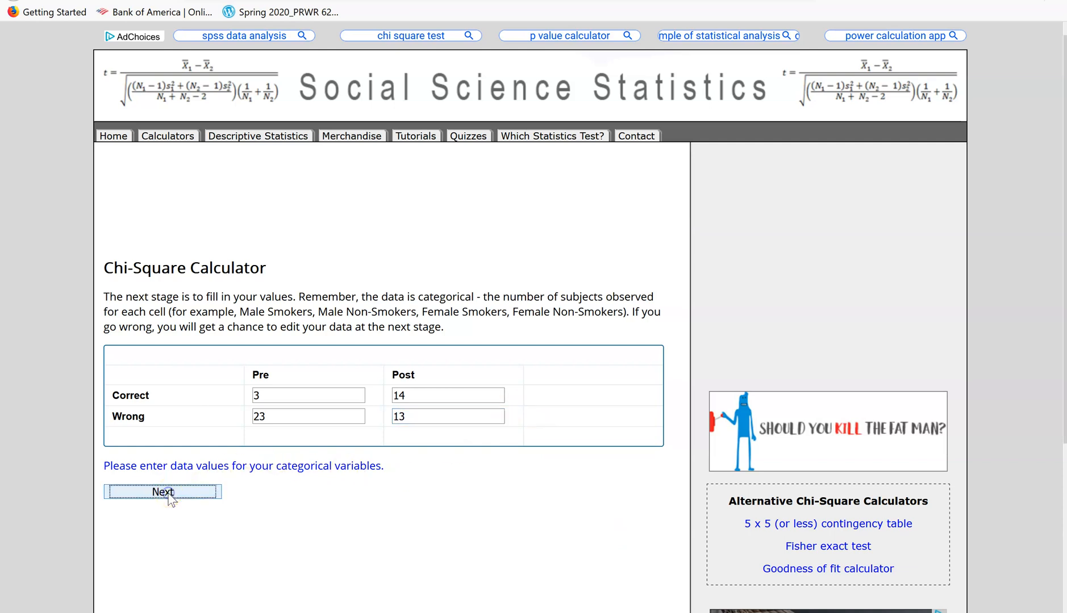
- Confirm the 2x2 table with grand total 53, keeping significance level .05
click(163, 491)
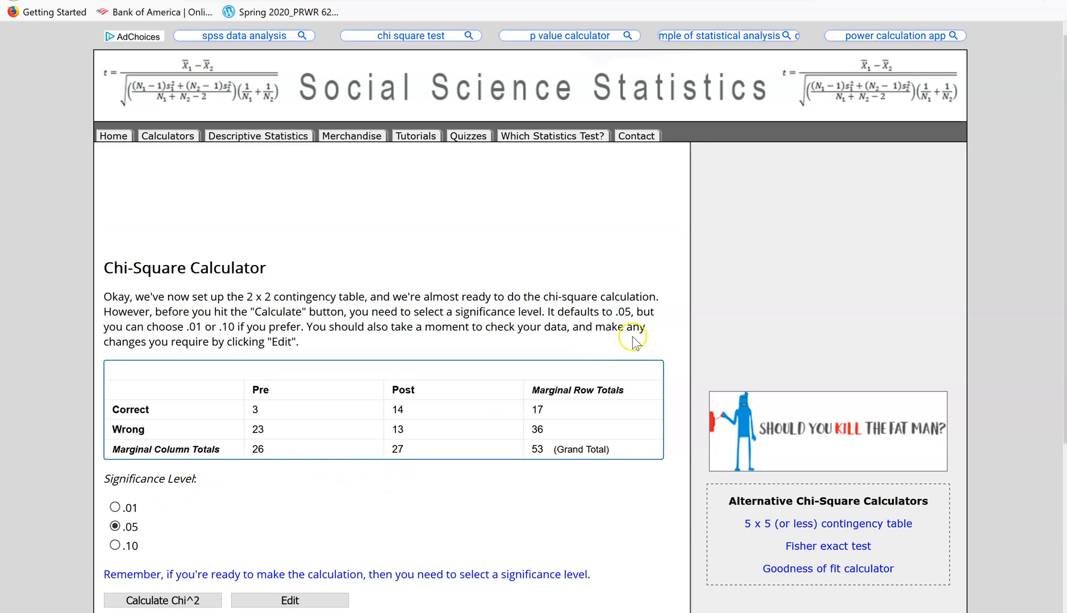
scroll(down, 3)
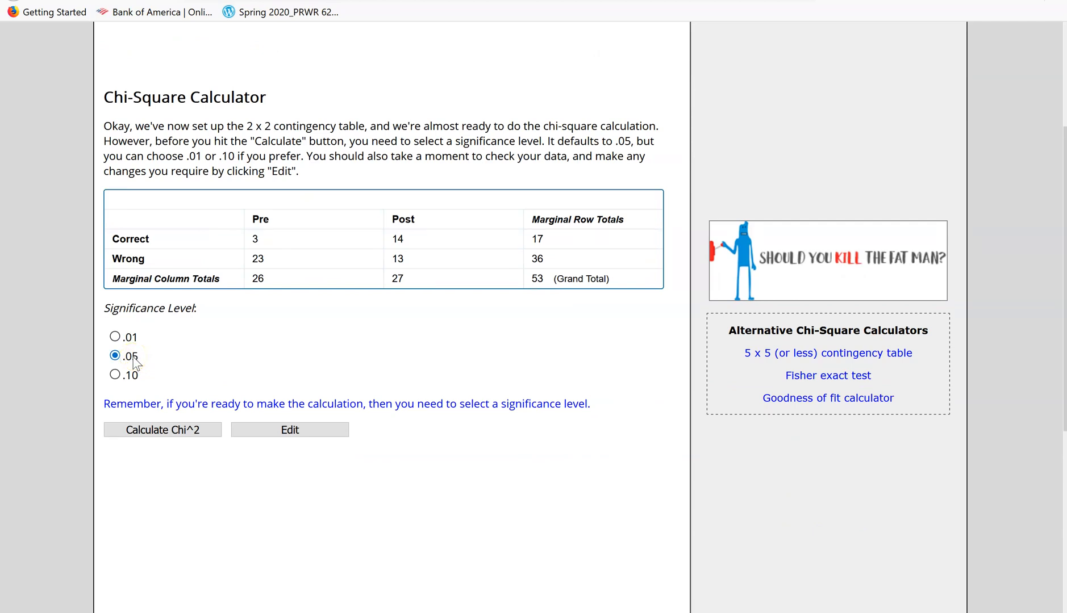
mouse_move(189, 387)
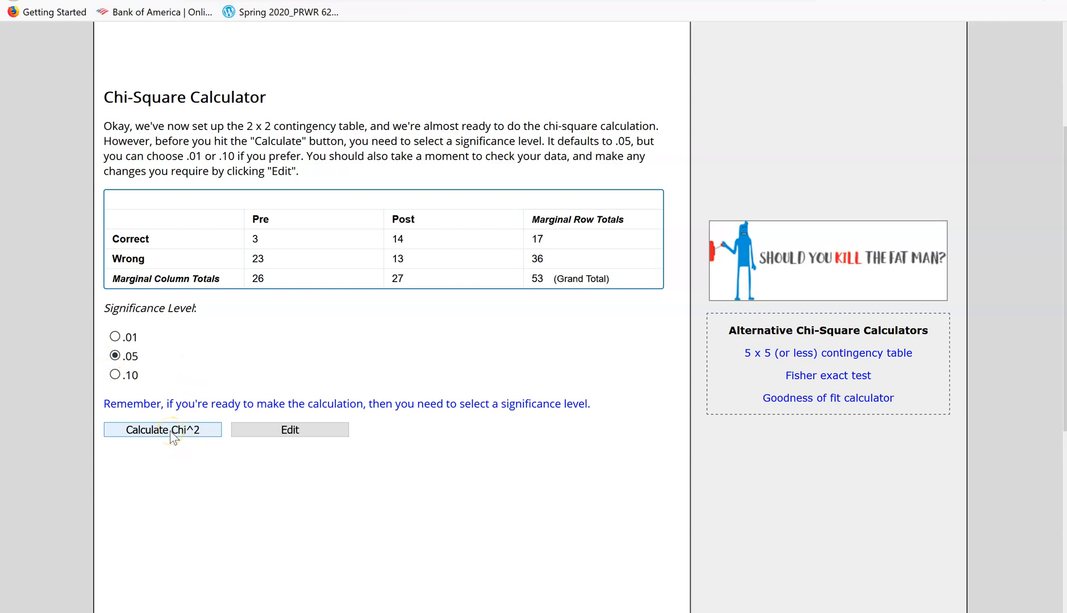
- Calculate Chi^2, showing statistic 9.8801 with p-value .001671, significant at p < .05
click(163, 430)
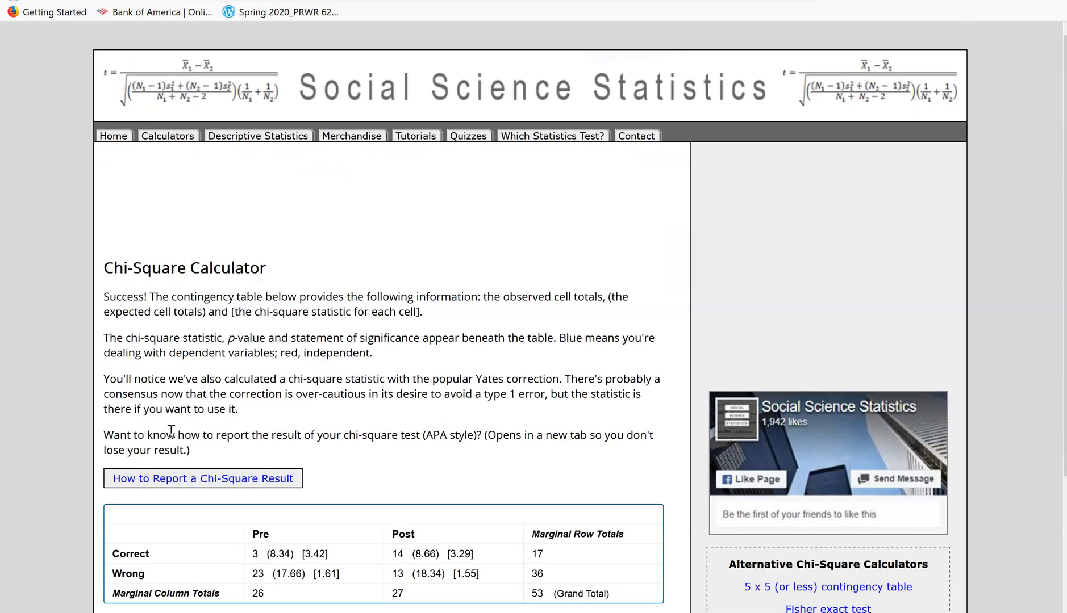
scroll(down, 3)
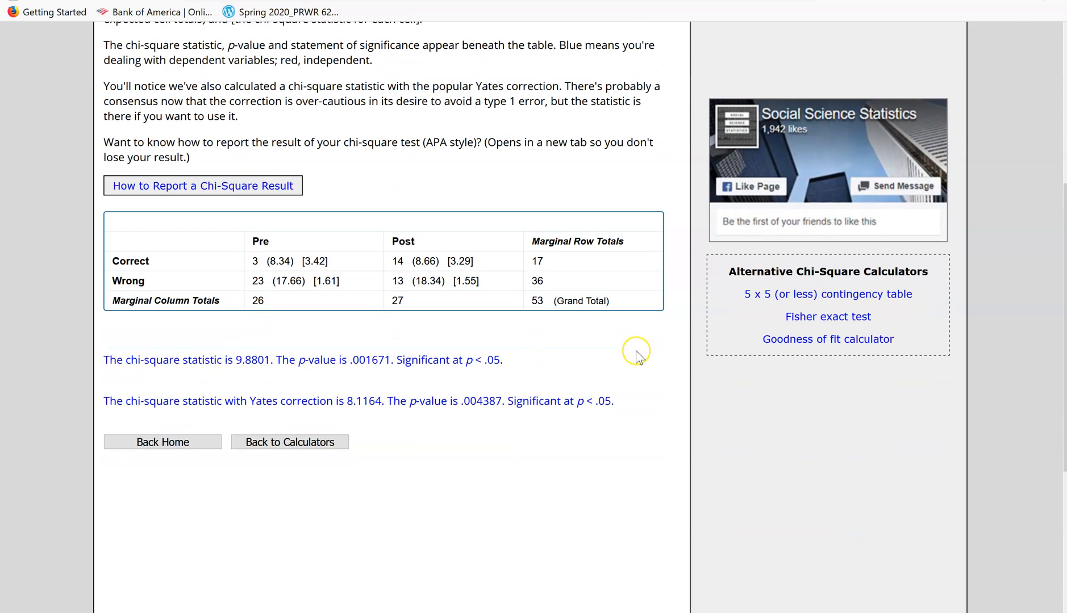
scroll(down, 3)
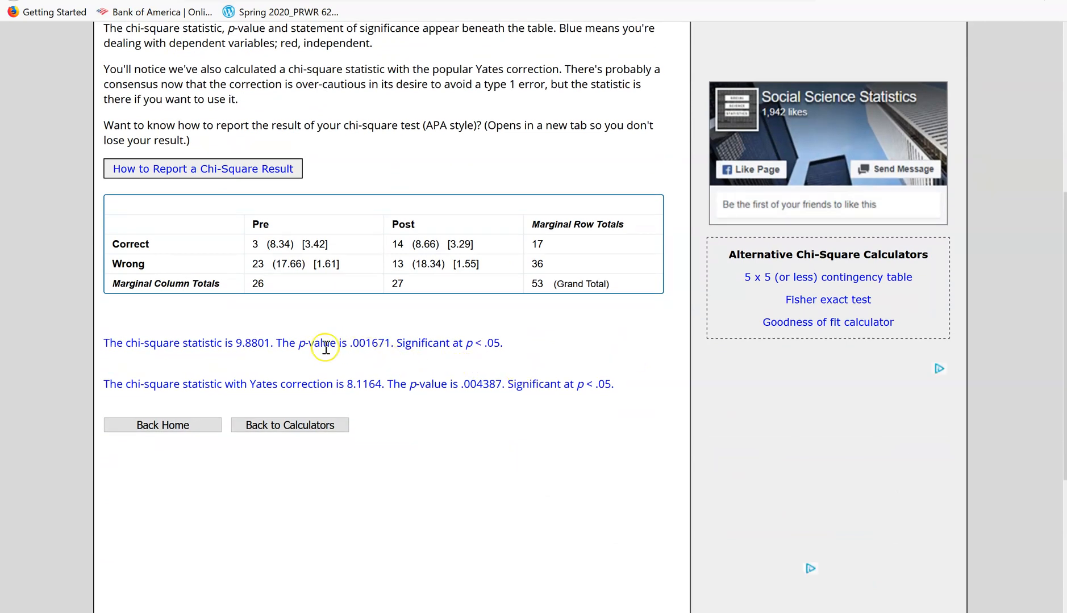
double_click(285, 343)
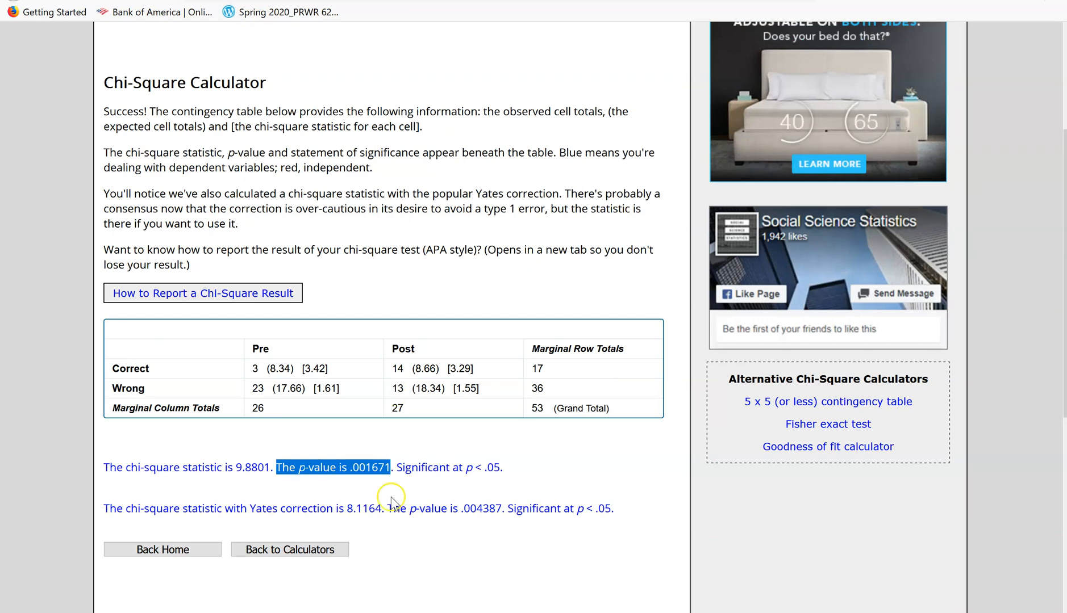
mouse_move(349, 467)
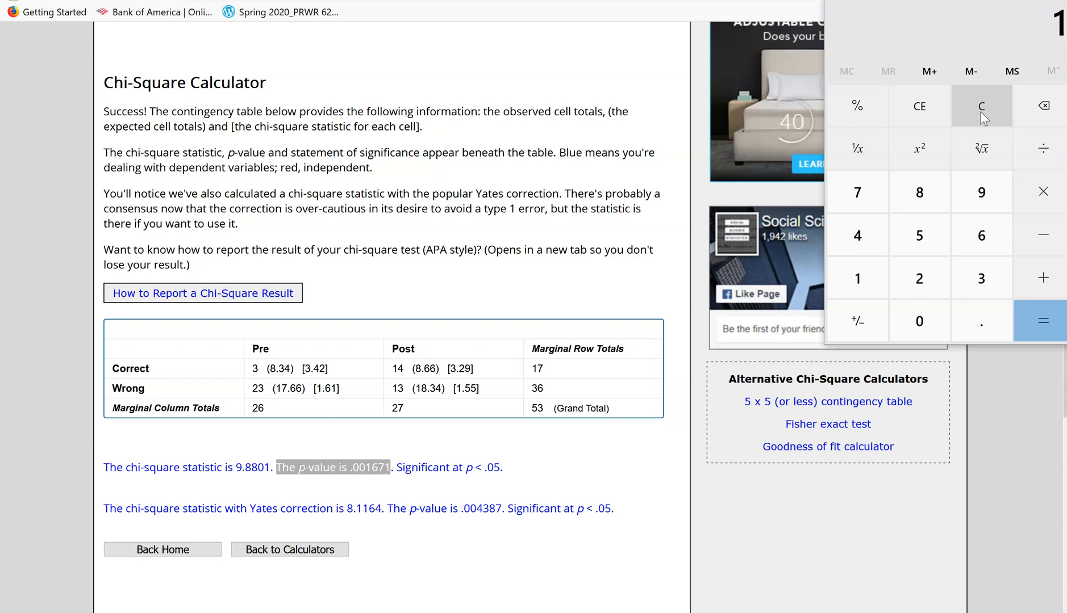
- Clear the Windows Calculator display over the chi-square results
click(980, 106)
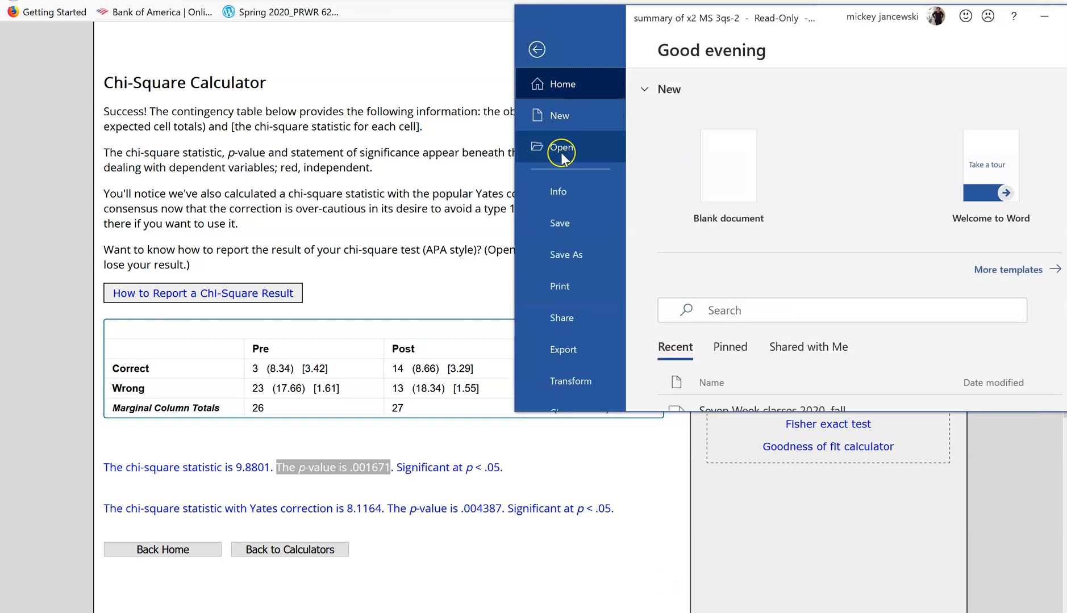
- Create a blank Word document headed 'Dawson Question 1' for the calculator screenshot
click(559, 115)
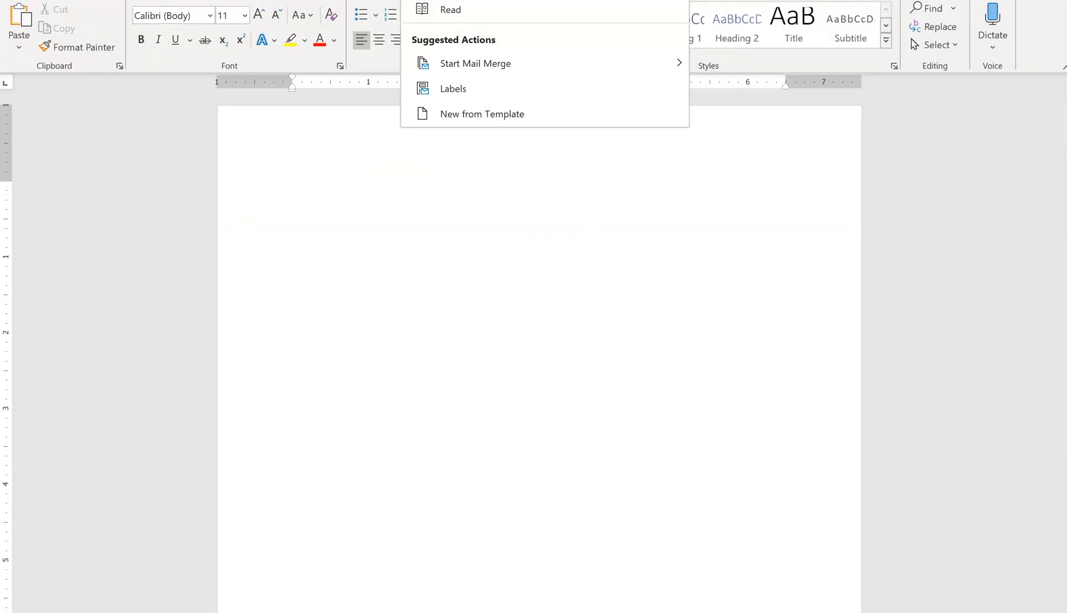
mouse_move(480, 114)
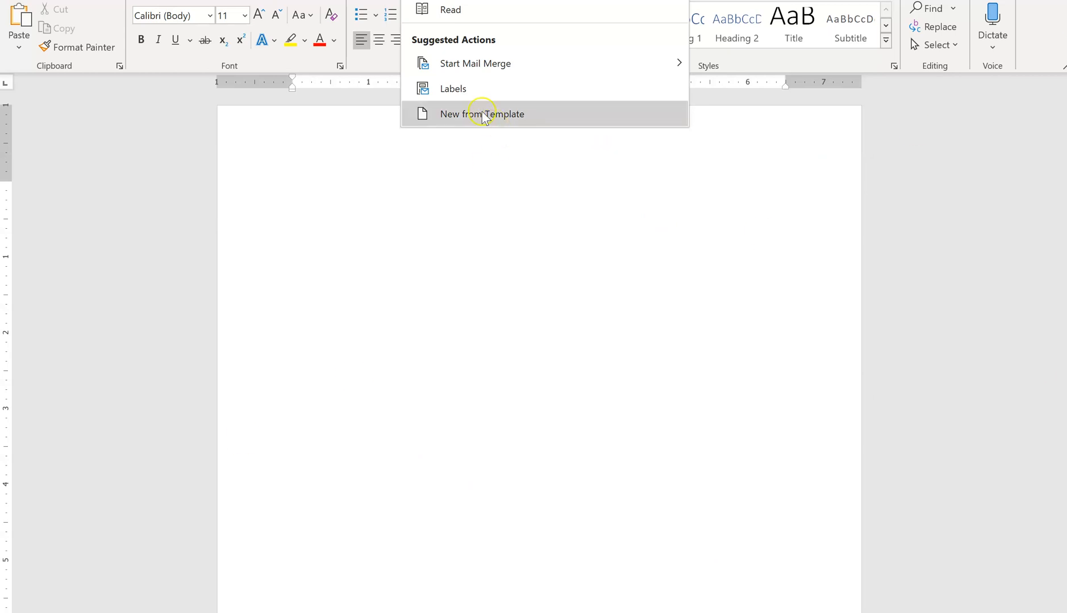
click(482, 114)
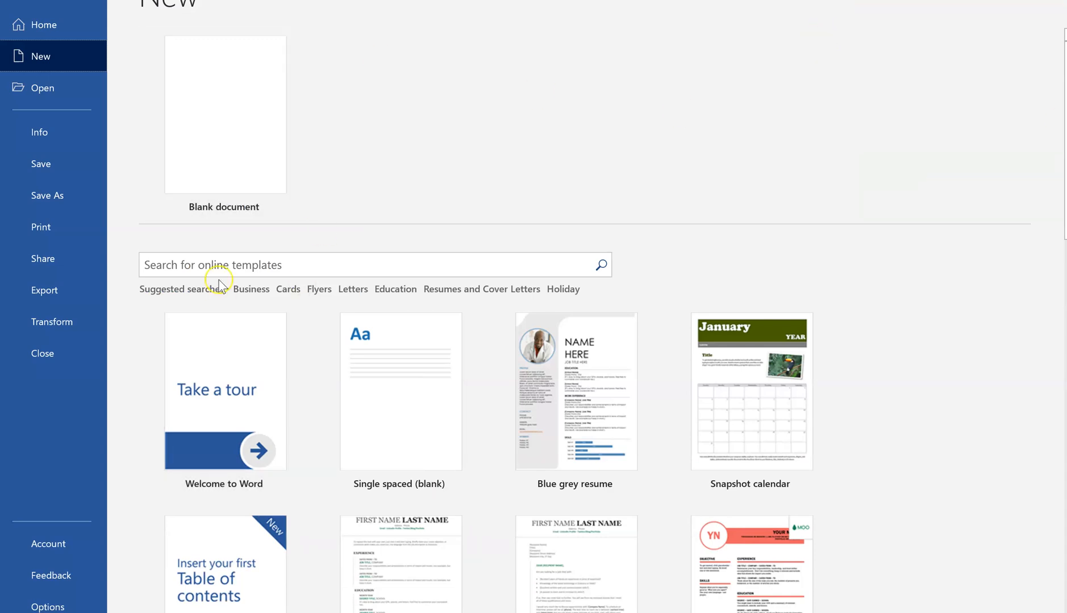
click(224, 114)
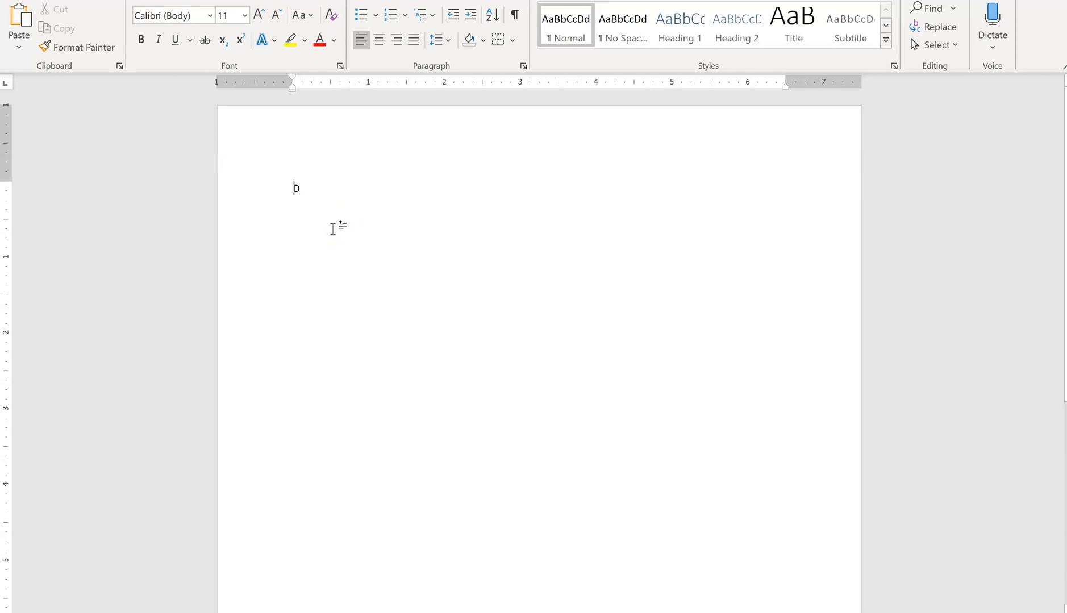
text(Dawson)
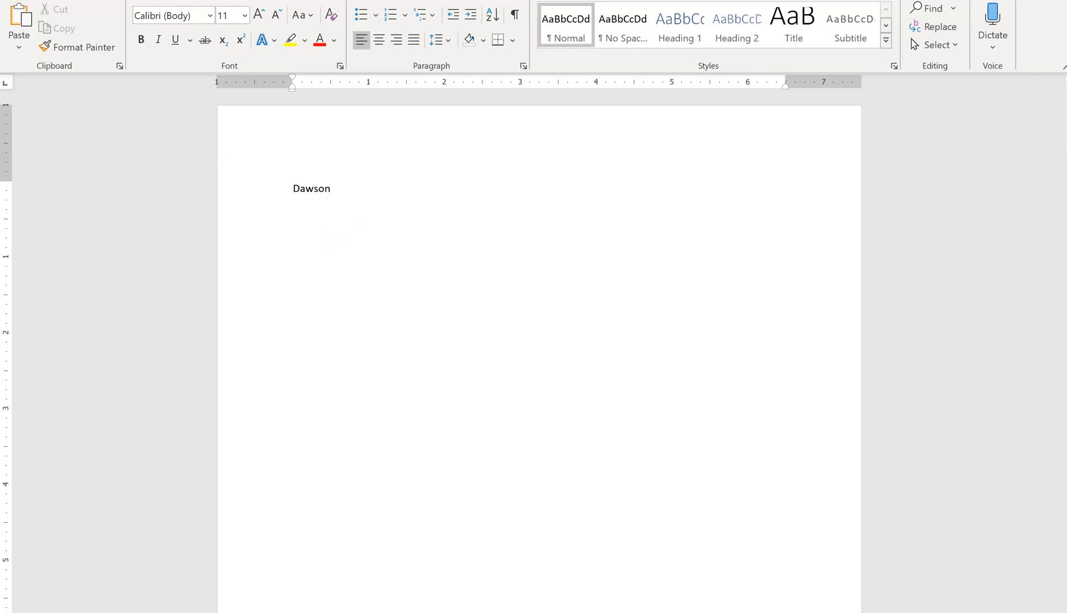
text(Question 1)
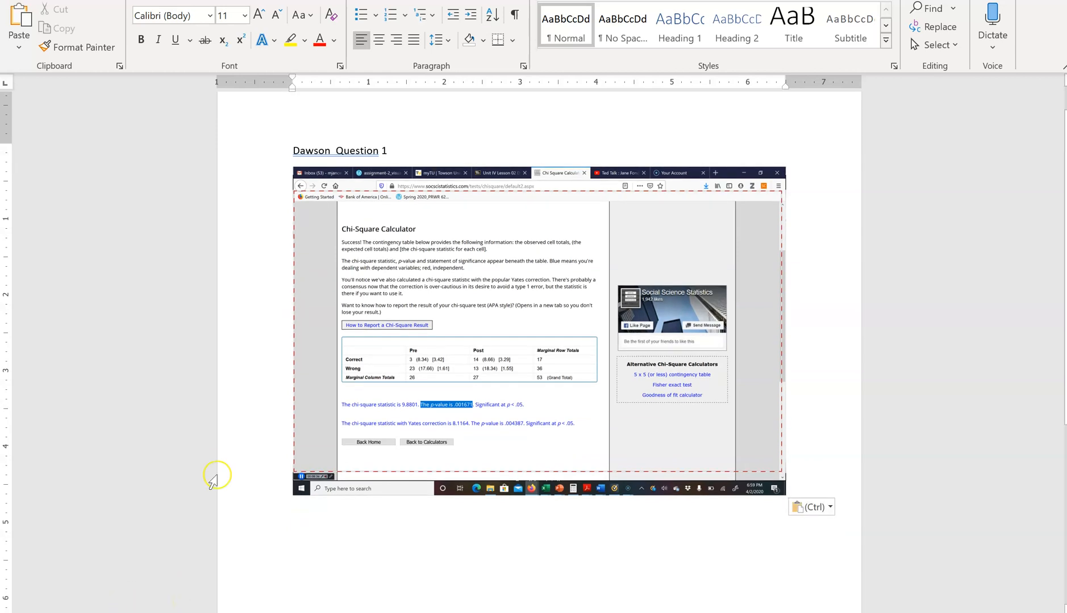
mouse_move(434, 539)
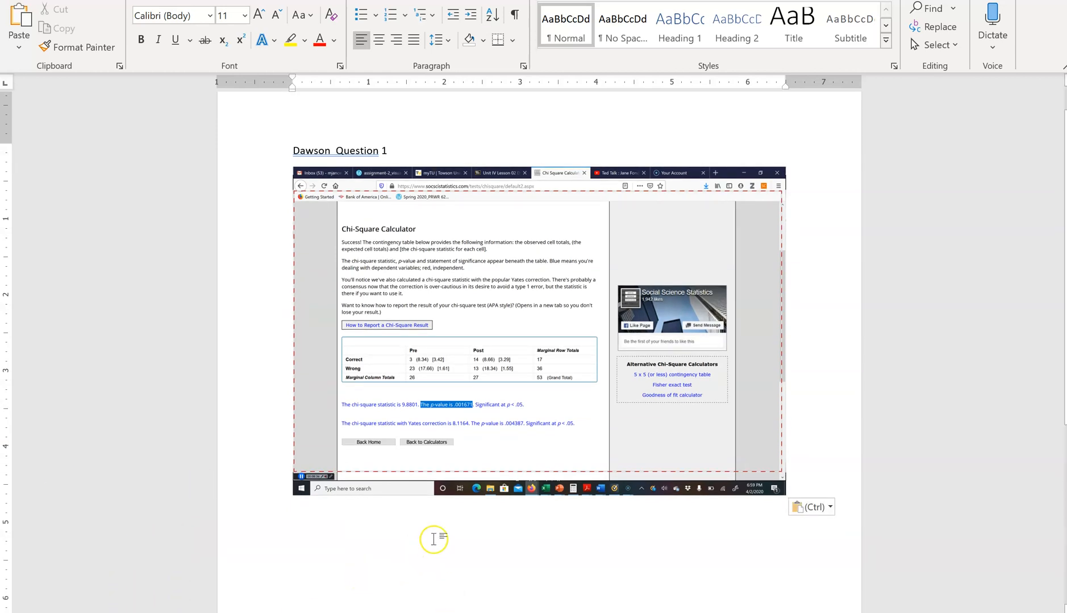
mouse_move(473, 511)
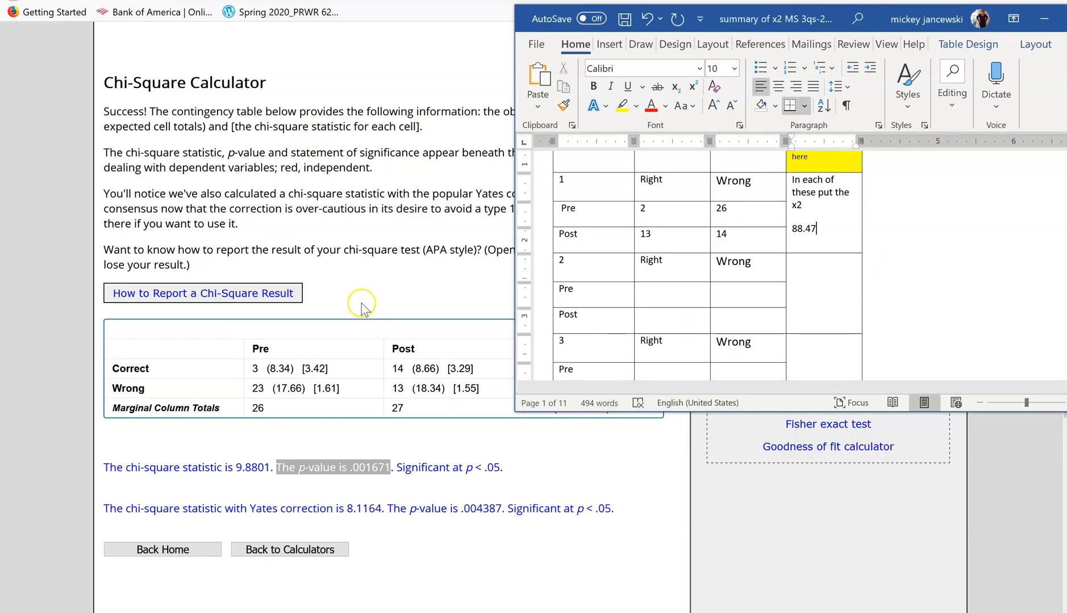
mouse_move(388, 460)
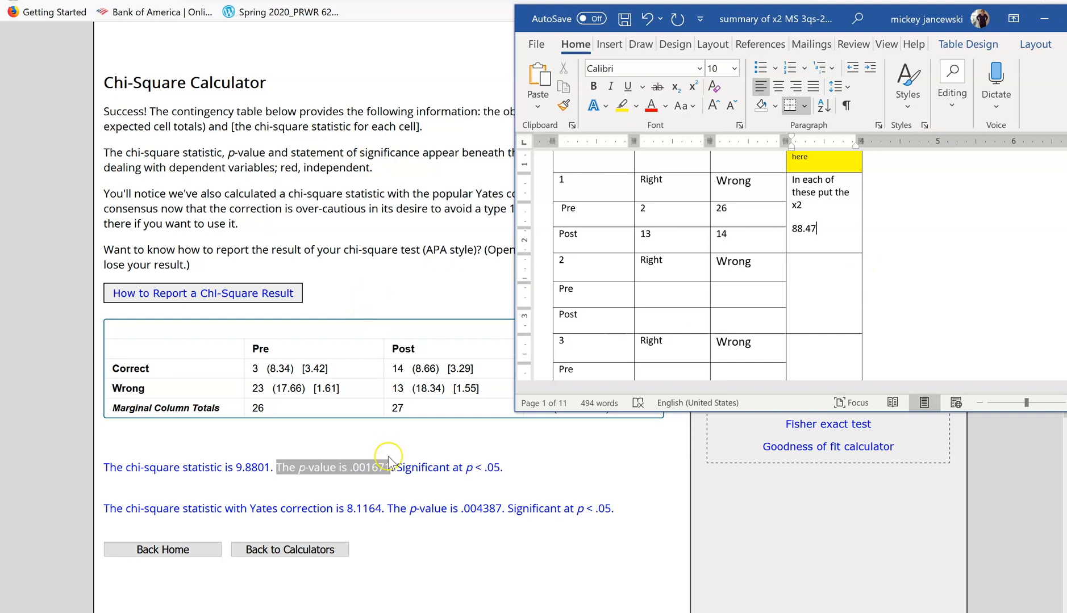
mouse_move(353, 473)
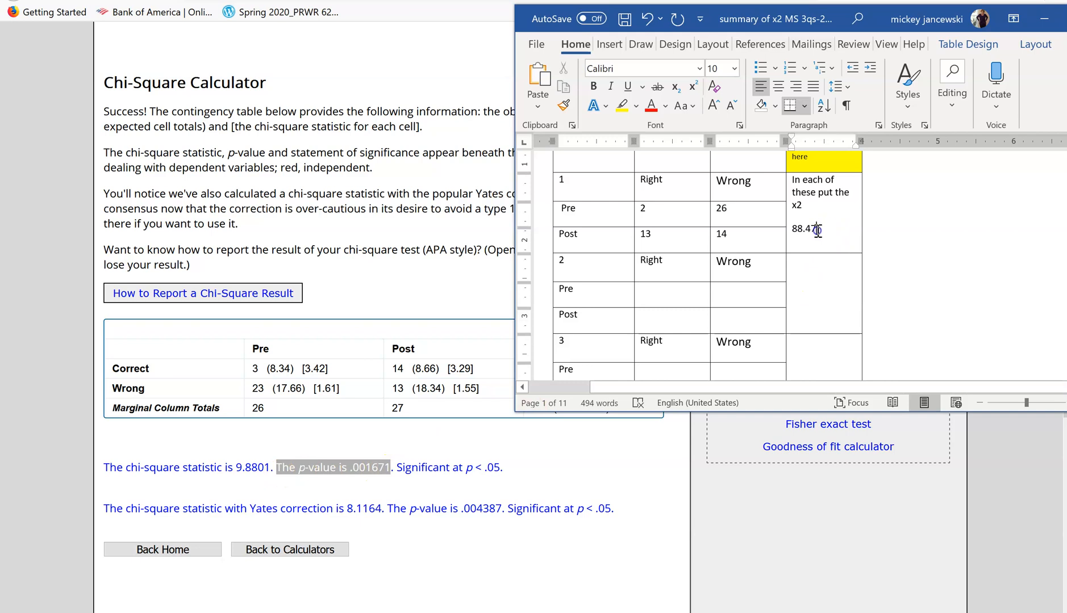
- Replace Question 1's x2 value 88.47 with 99.26 in the summary table
double_click(803, 229)
text(99.26)
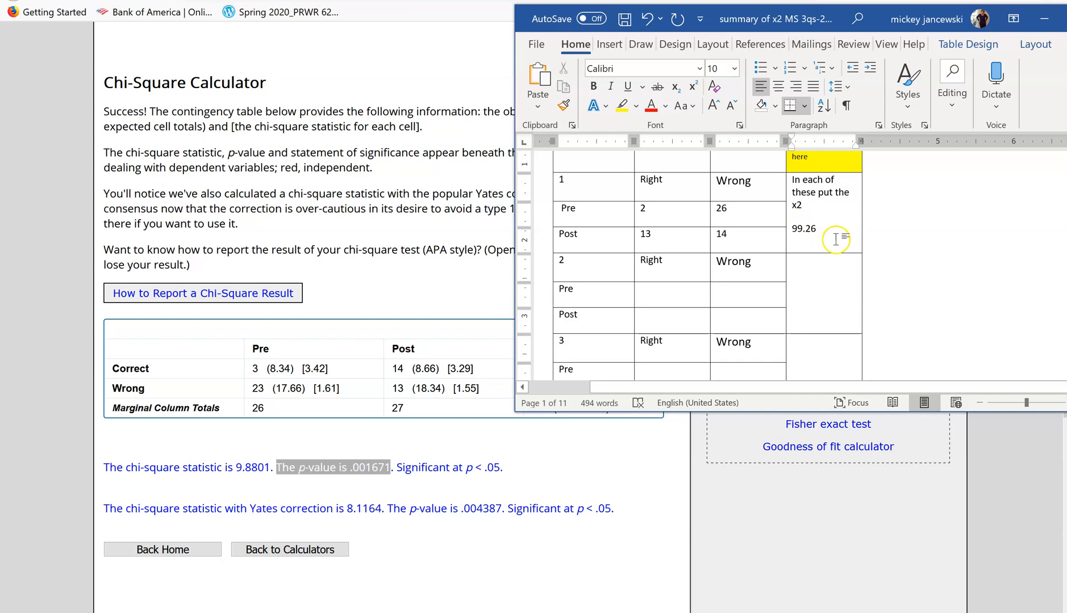
mouse_move(545, 173)
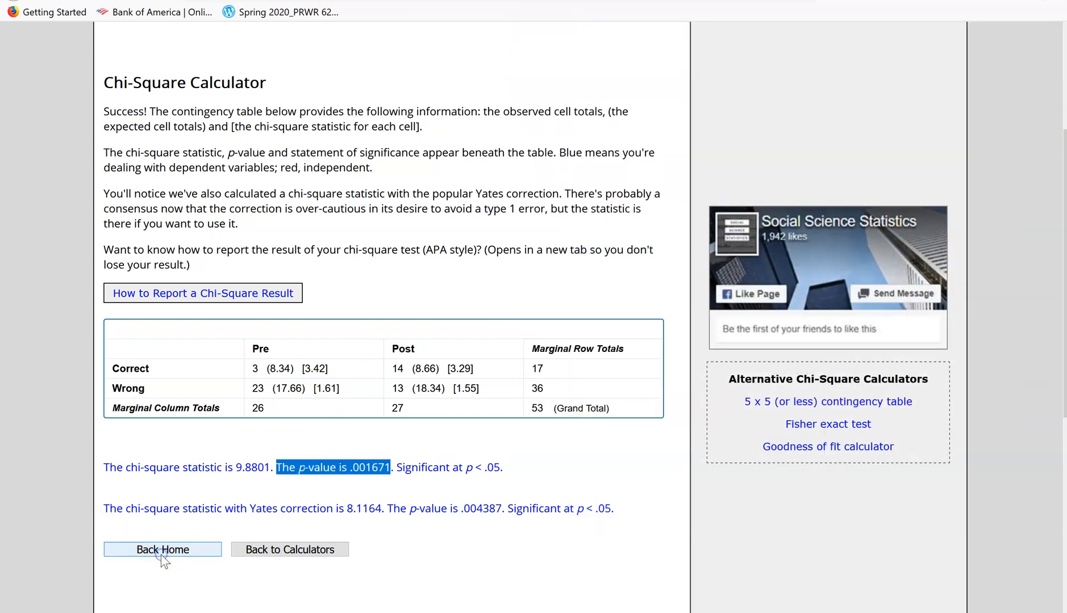
- Navigate back via the site home and Blackboard link to the 2x2 Chi Square Calculator page
click(162, 550)
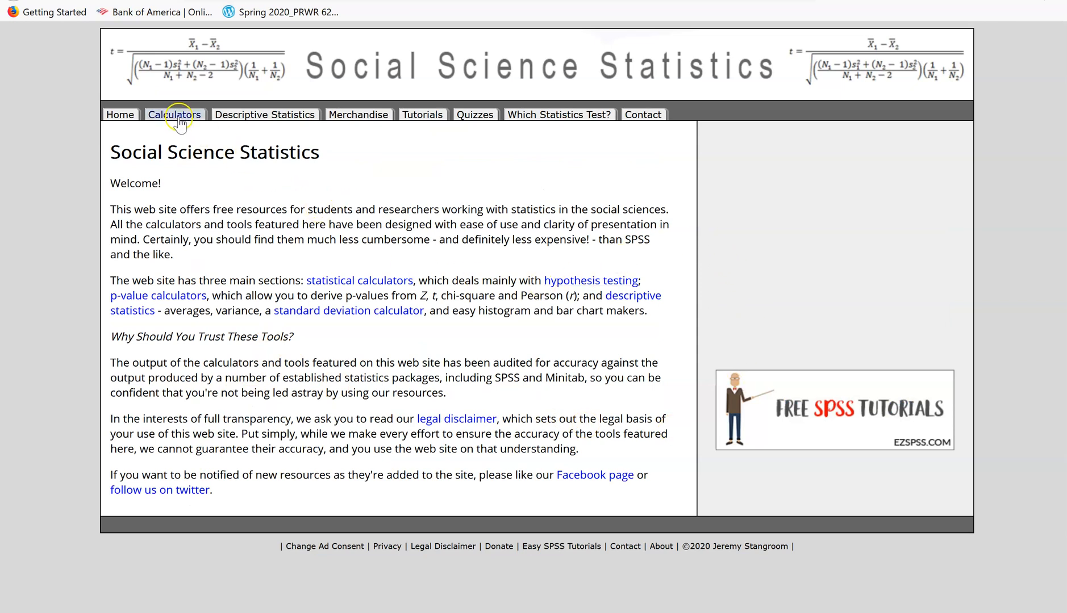
click(173, 115)
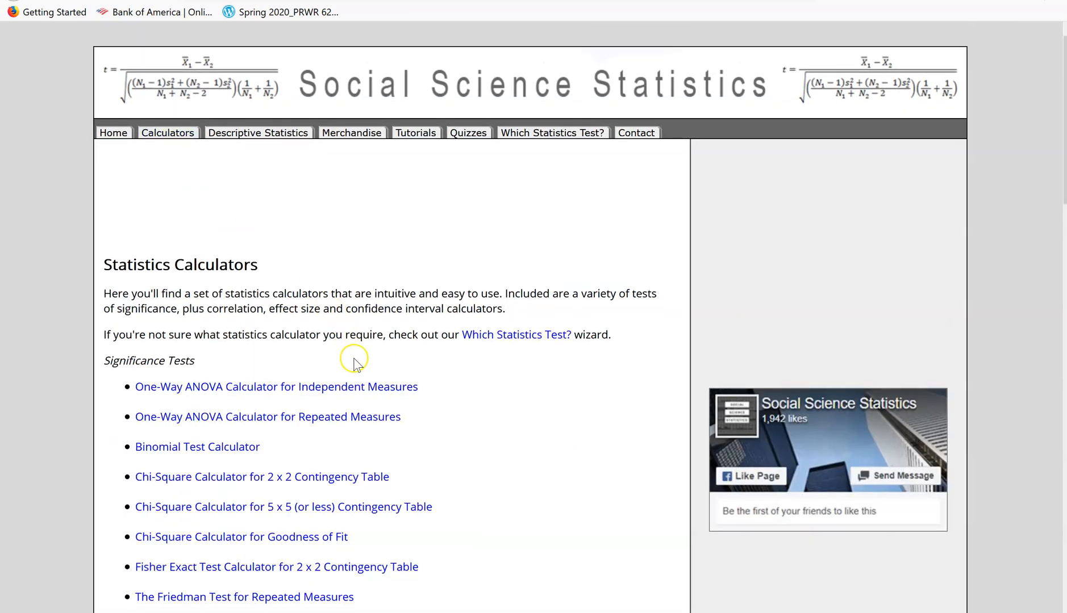
scroll(down, 3)
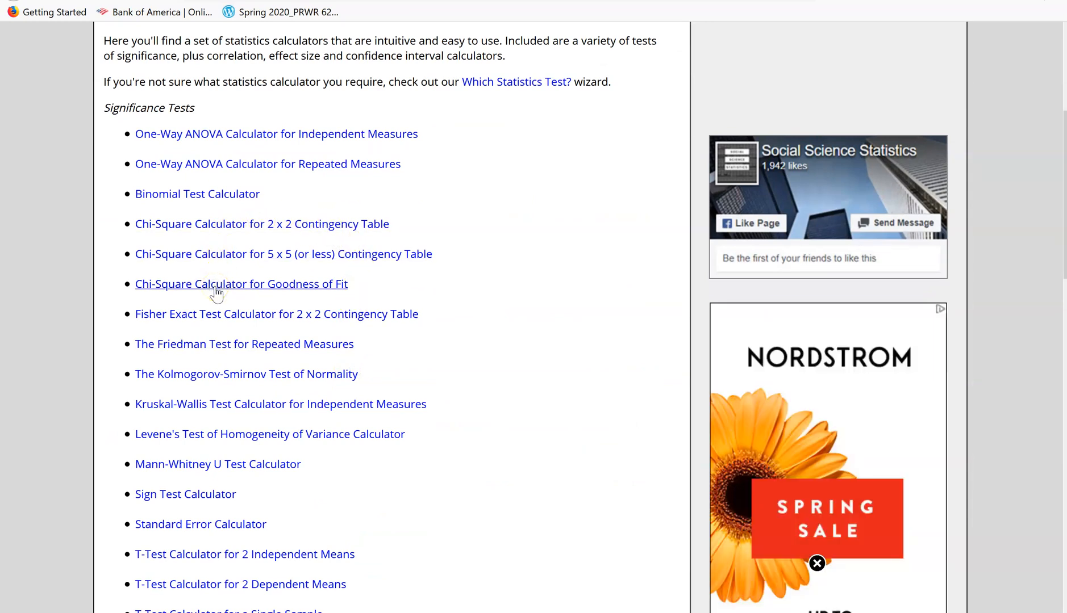
click(215, 284)
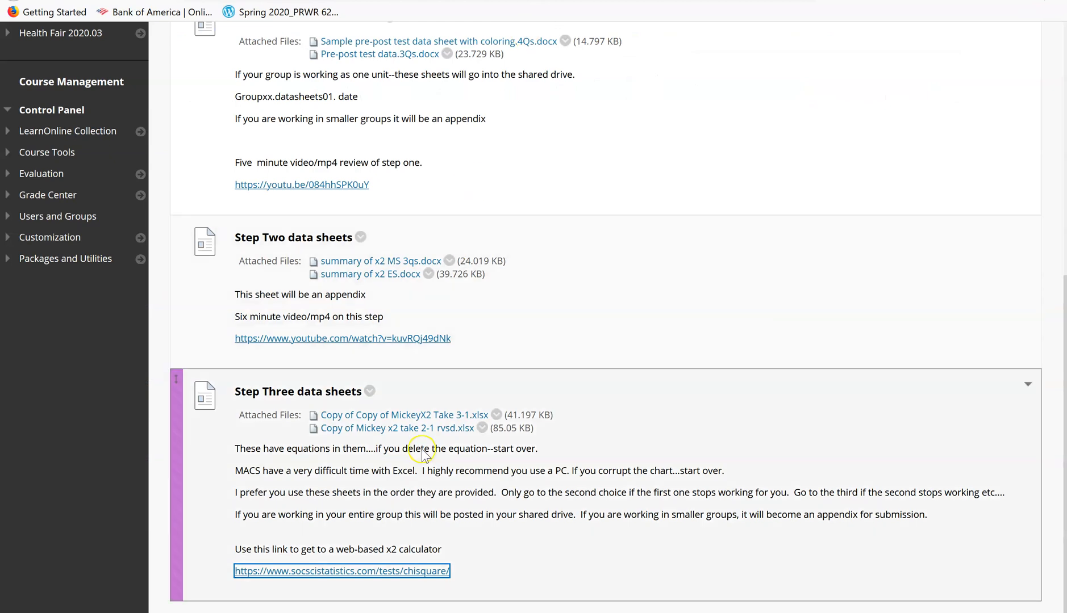
click(343, 570)
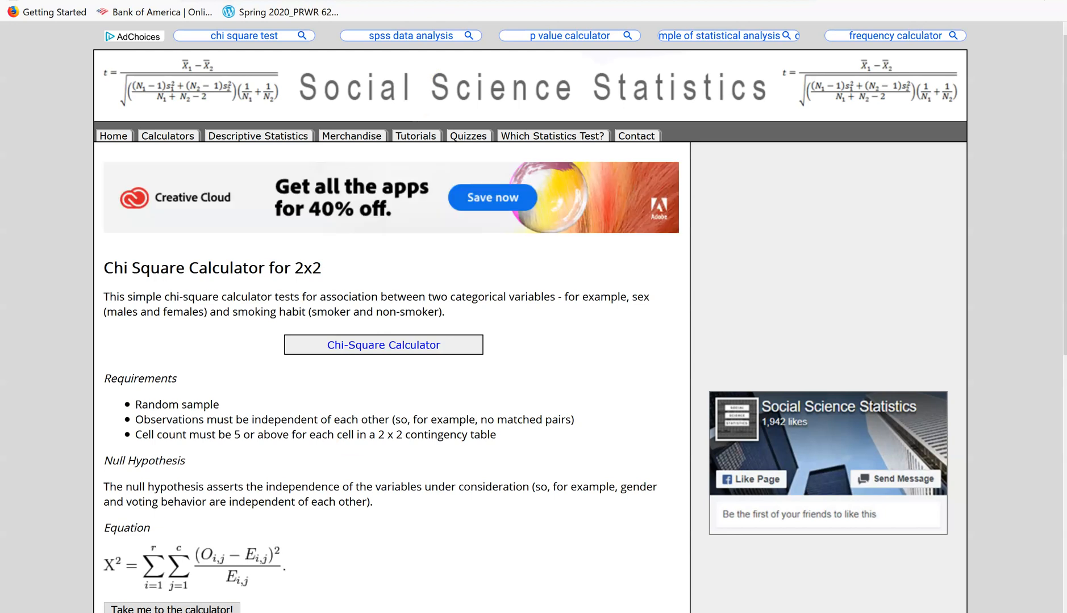
mouse_move(152, 50)
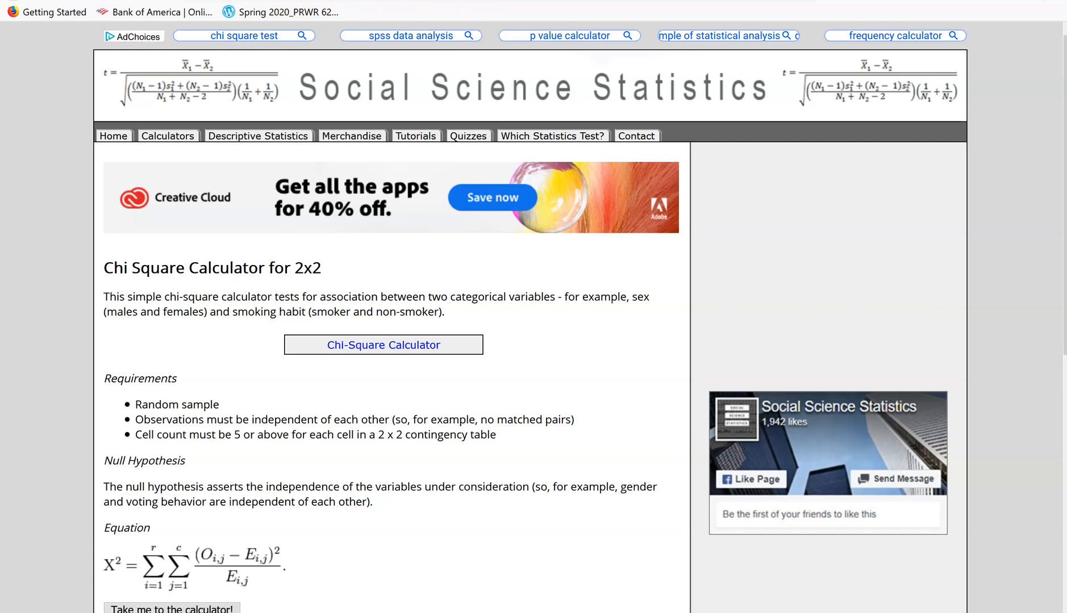
mouse_move(428, 506)
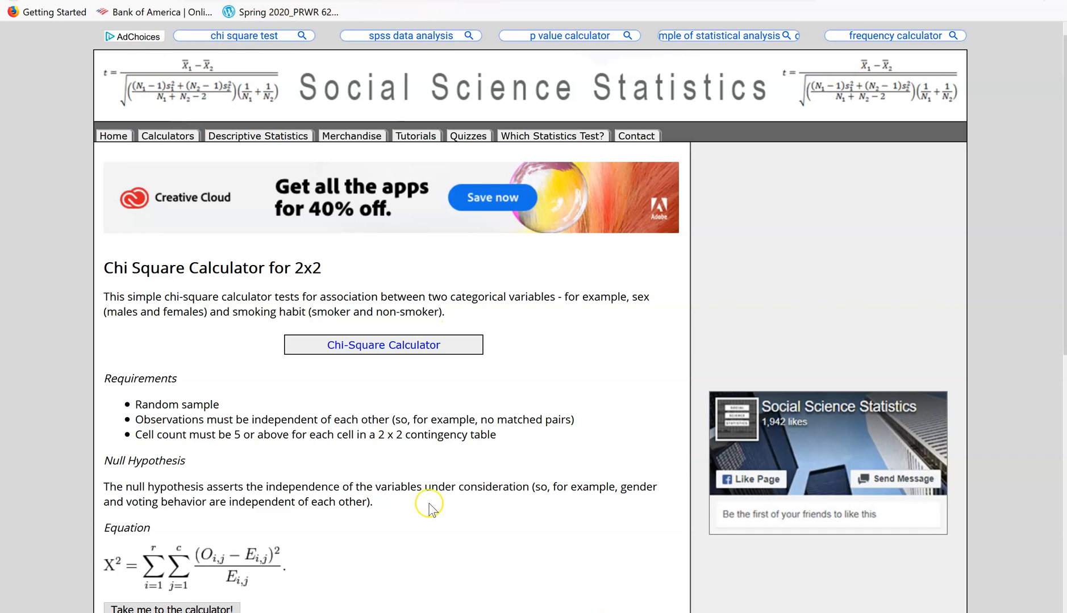
scroll(down, 3)
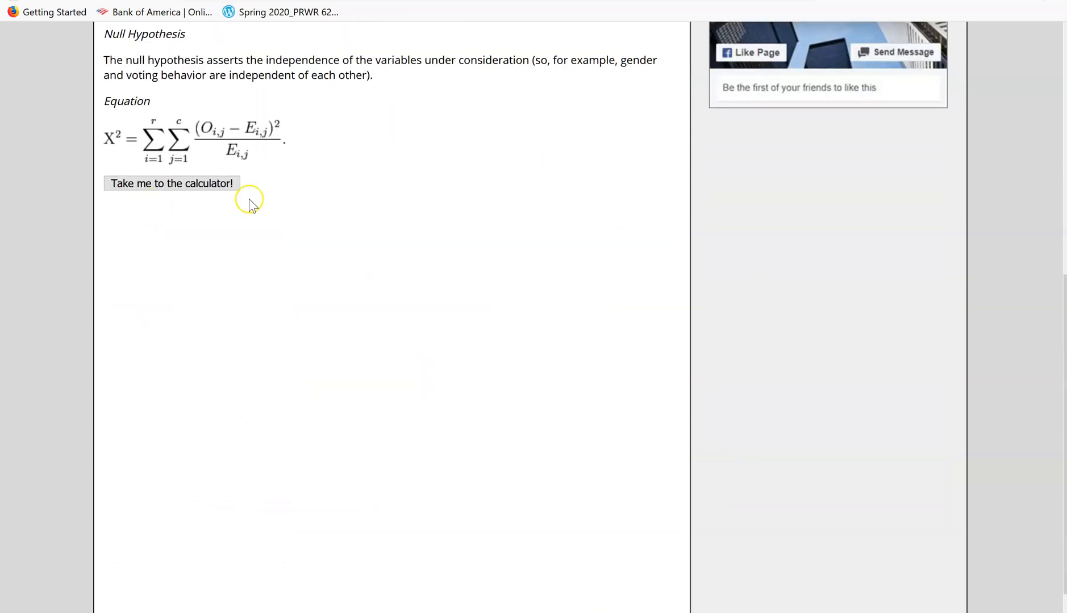
scroll(up, 3)
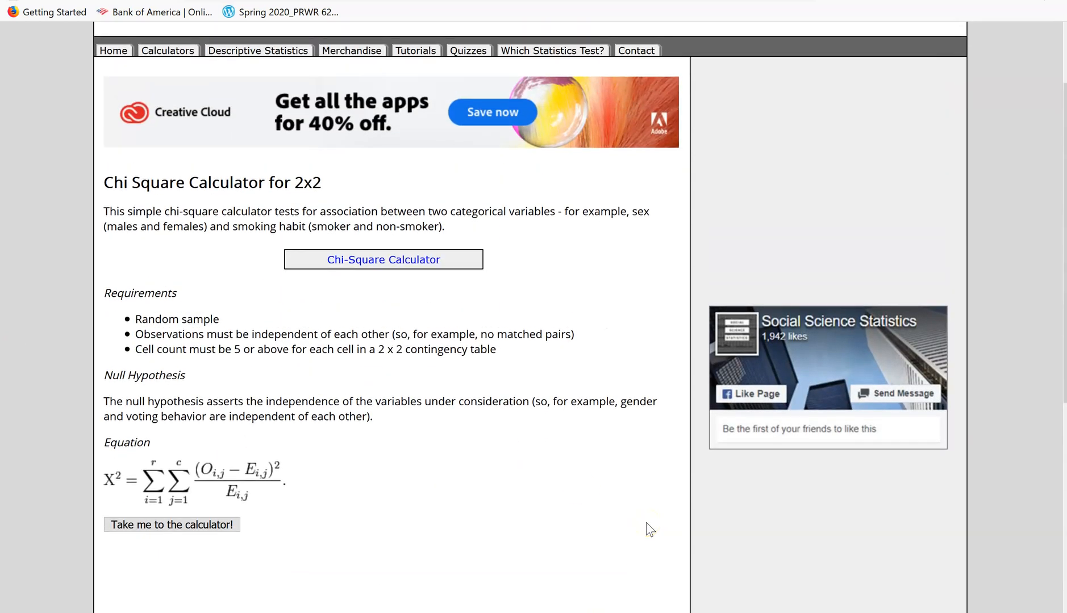
mouse_move(683, 431)
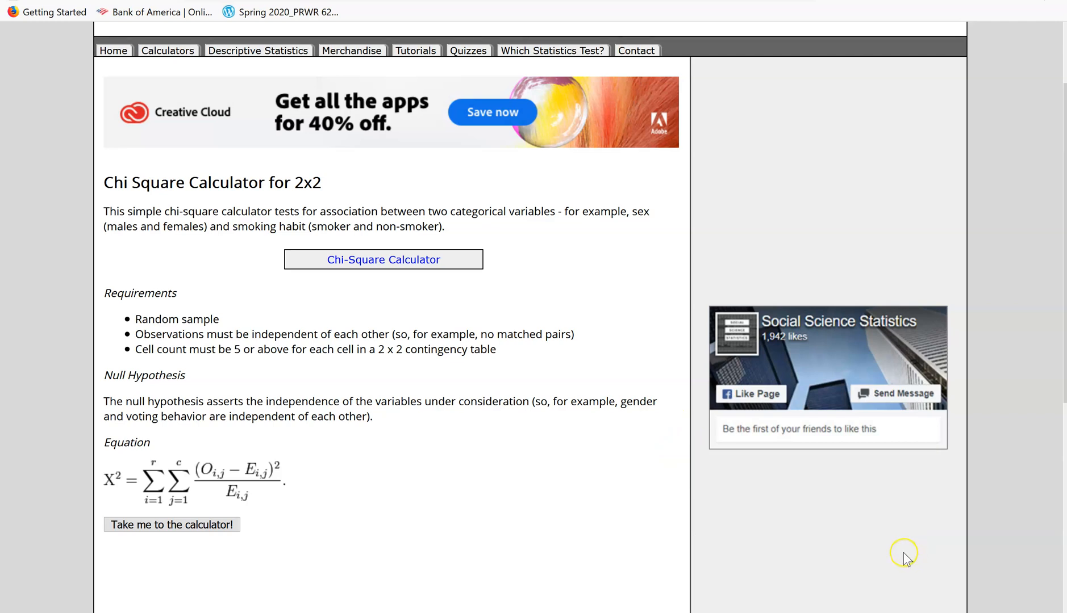
mouse_move(880, 552)
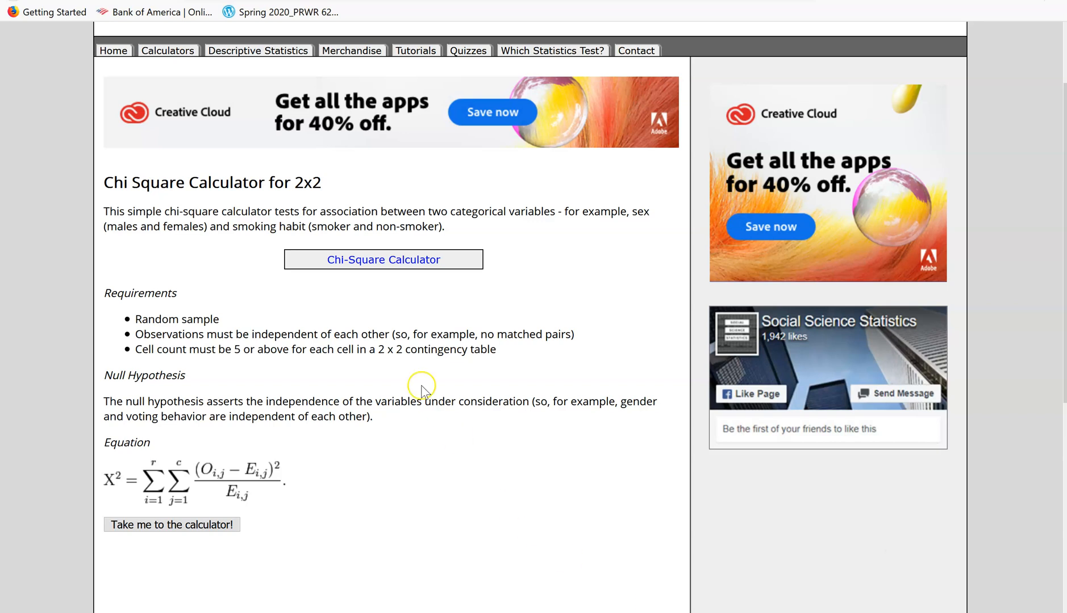
mouse_move(634, 259)
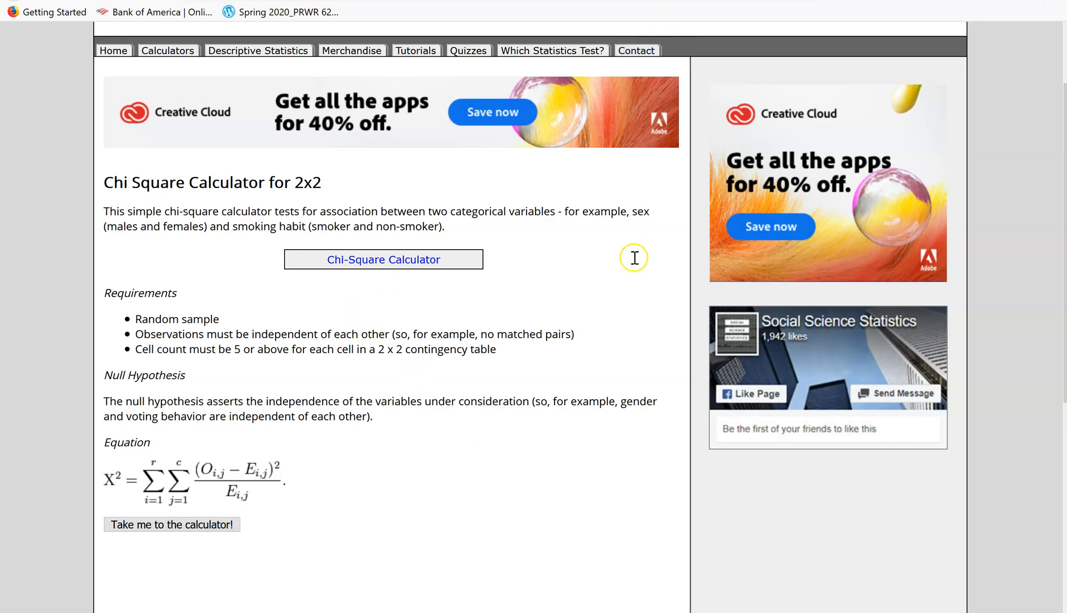